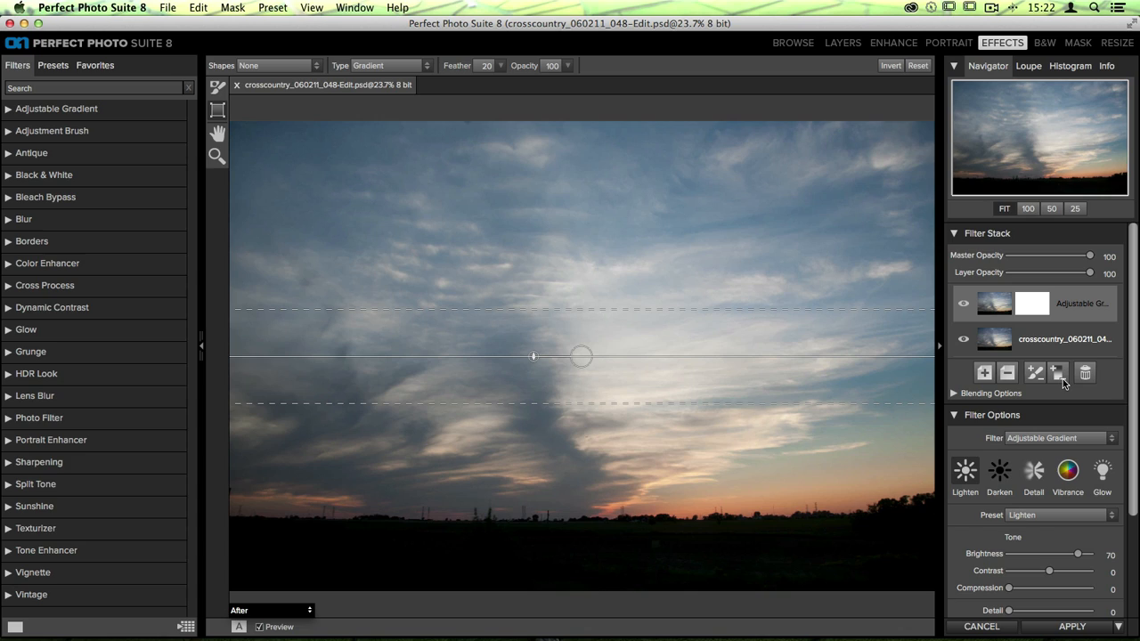
mouse_move(1051, 395)
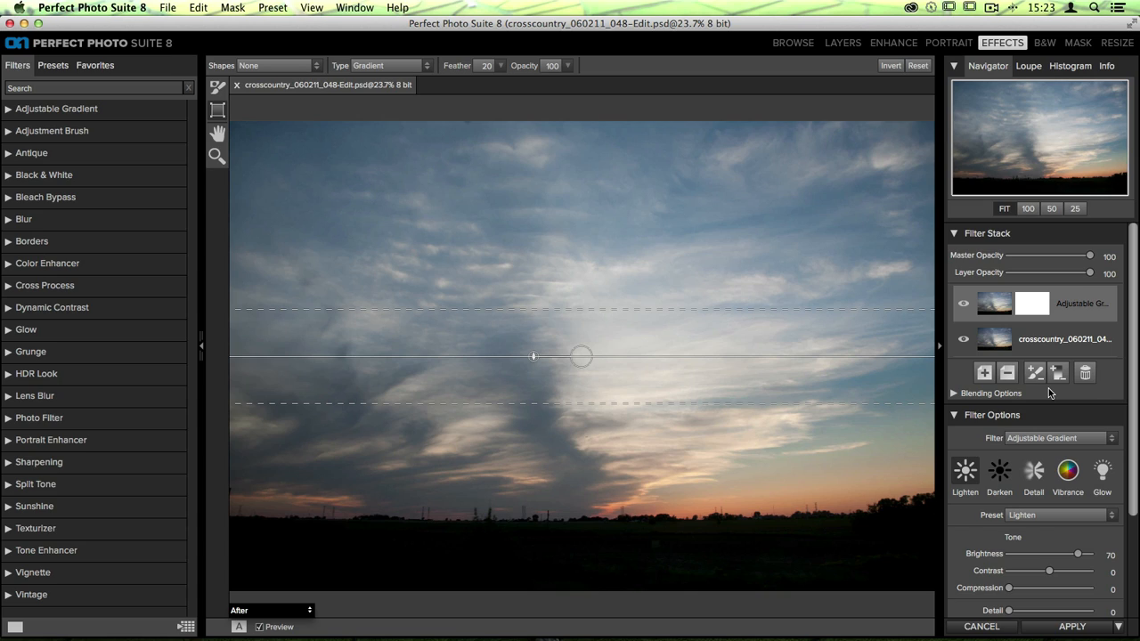
mouse_move(1035, 372)
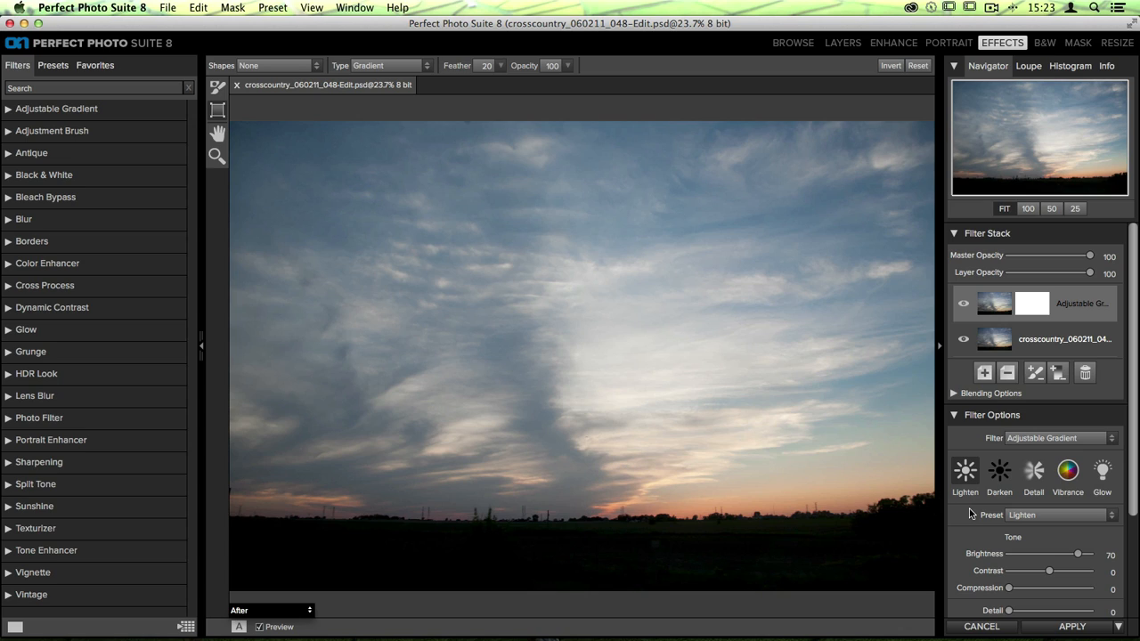
Darken the sky with the adjustable gradient: brightness -21, contrast 44.
click(954, 233)
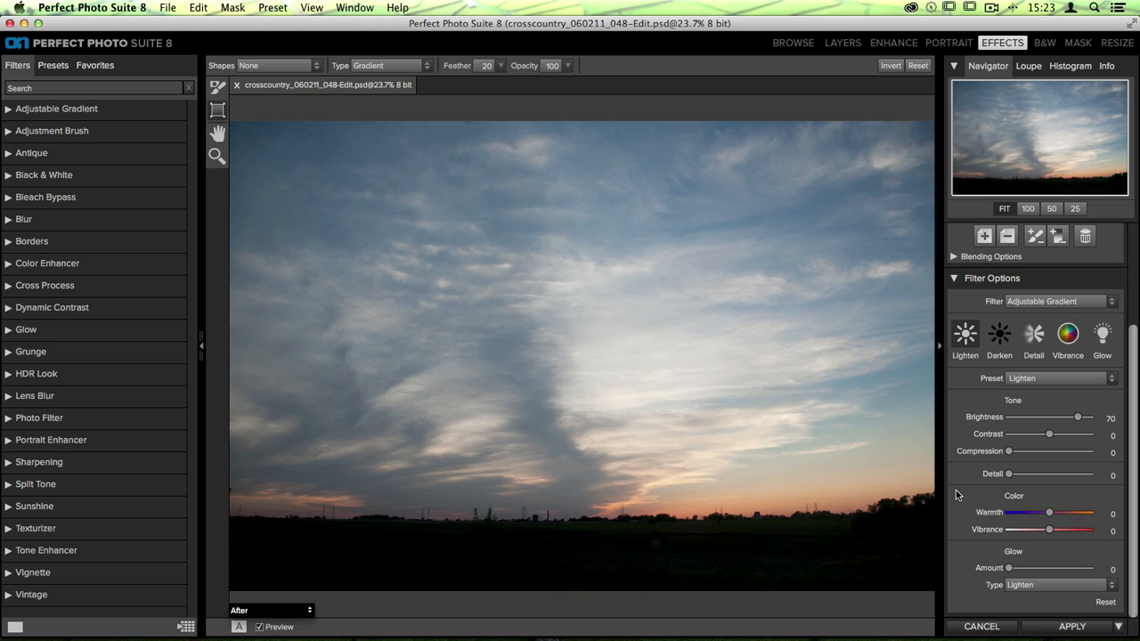
mouse_move(1054, 433)
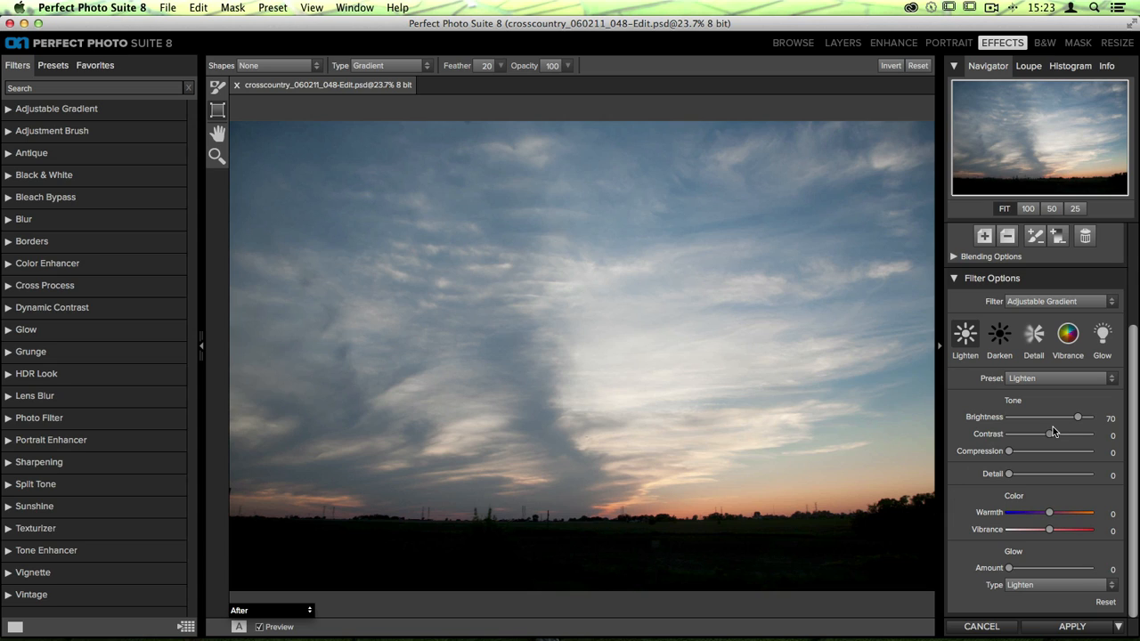
drag(1078, 417, 1056, 417)
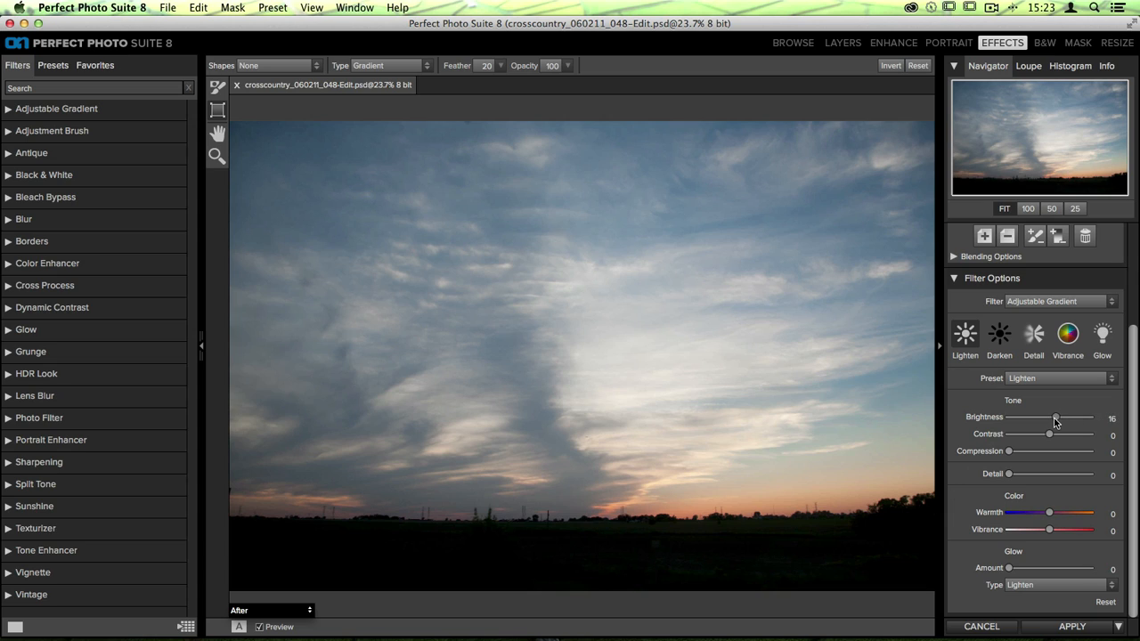
drag(1055, 417, 1049, 416)
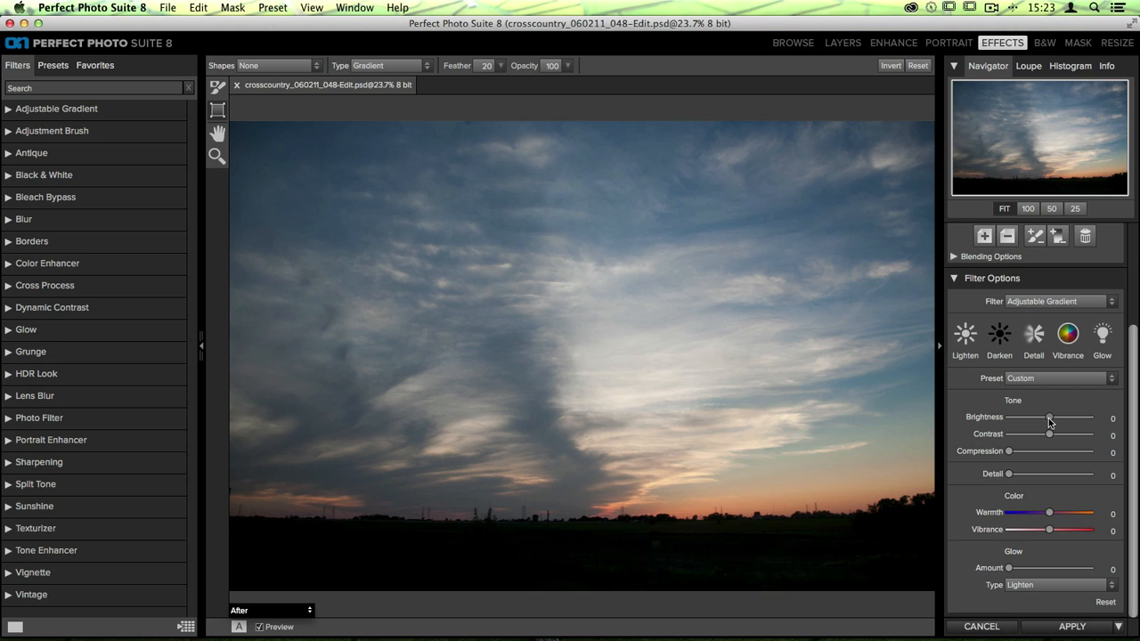
drag(1049, 416, 1040, 416)
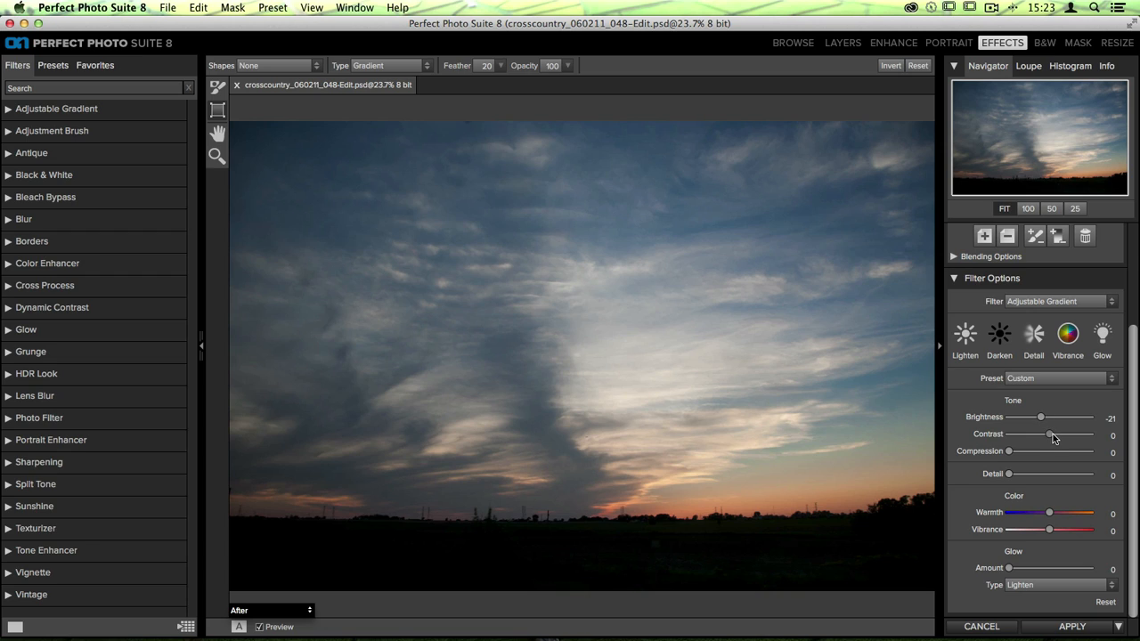
drag(1049, 435, 1066, 435)
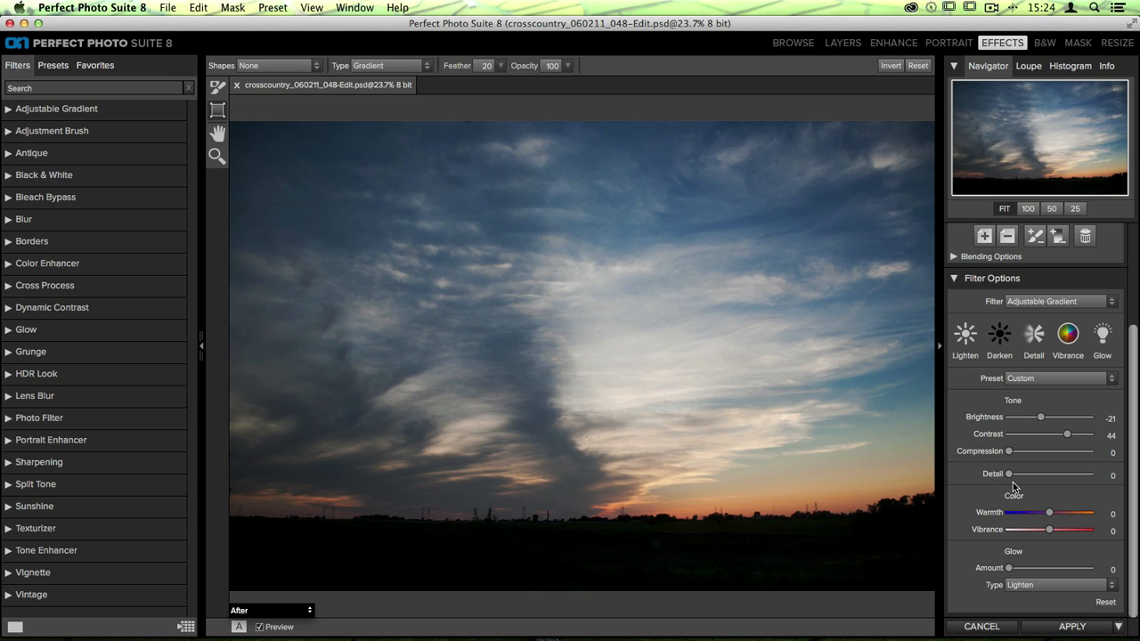
mouse_move(1065, 495)
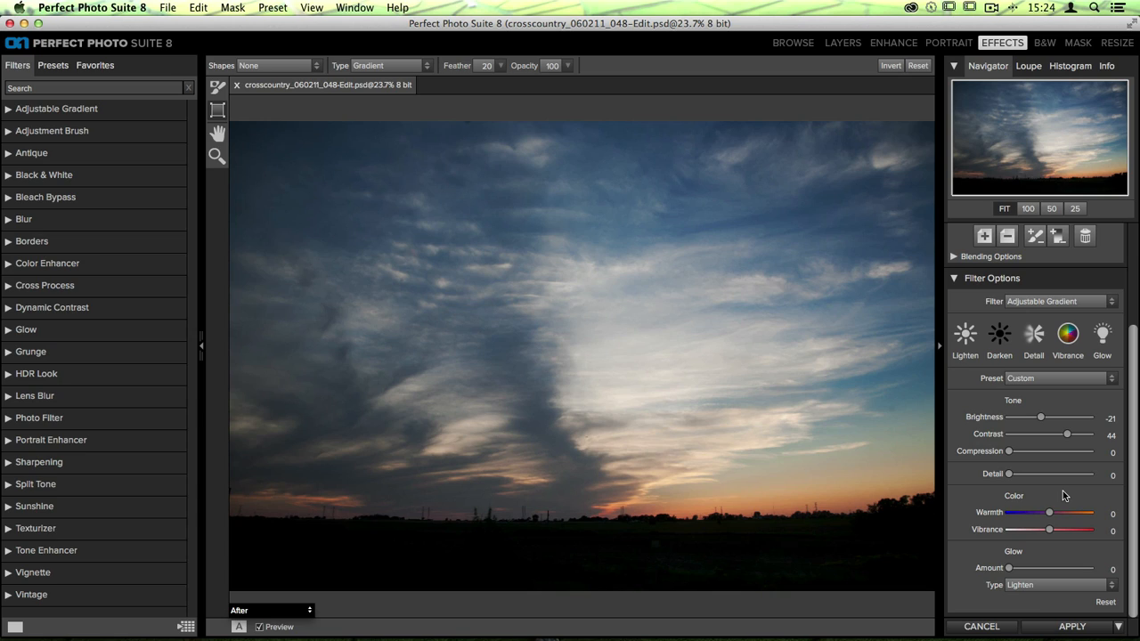
mouse_move(1051, 515)
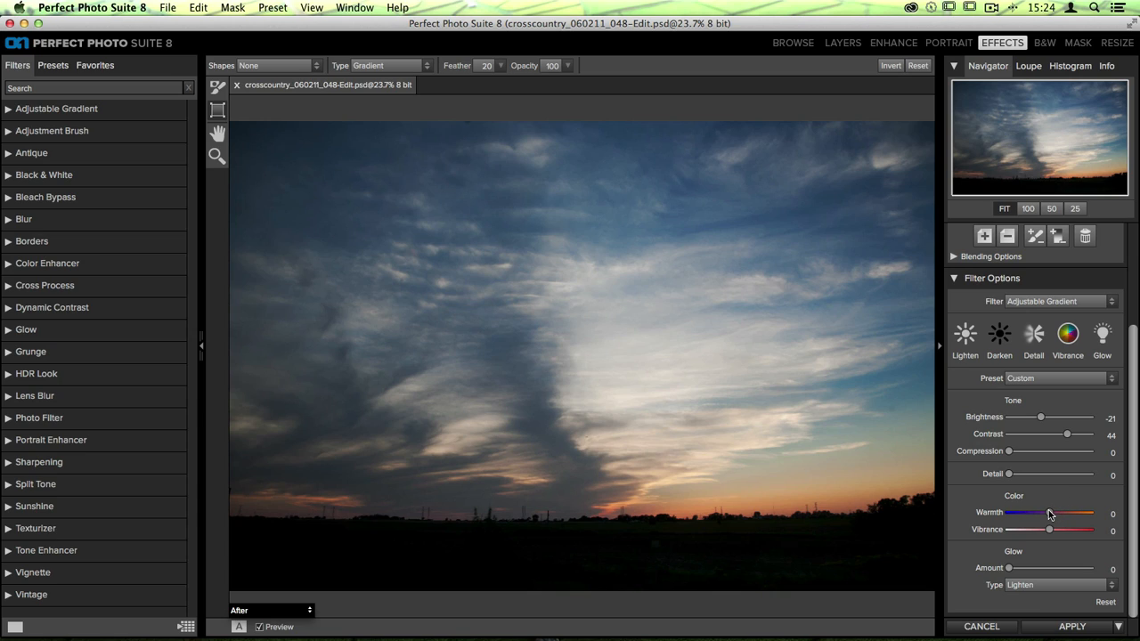
Cool and enrich the gradient's sky colour: warmth -14, vibrance 19.
drag(1051, 512, 1044, 512)
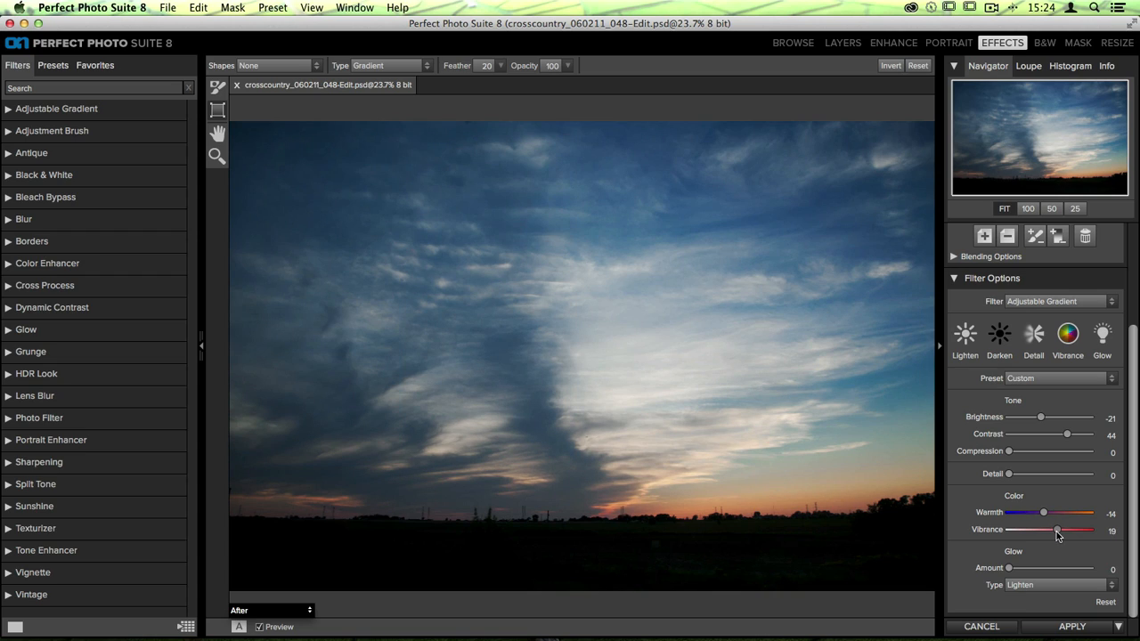
drag(1057, 530, 1059, 530)
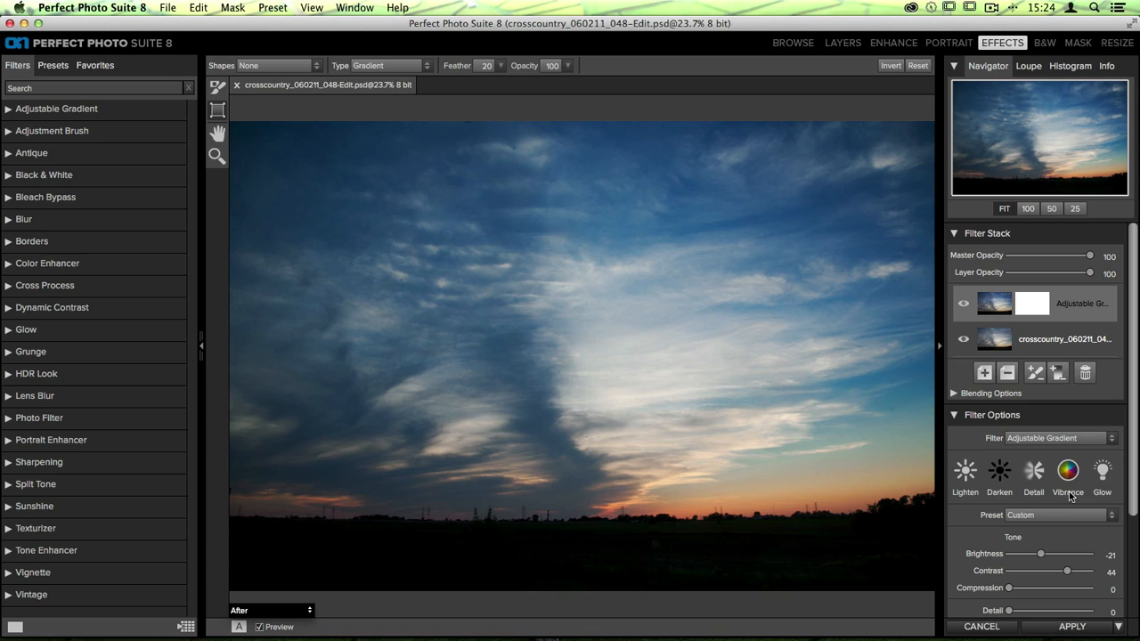
mouse_move(1033, 421)
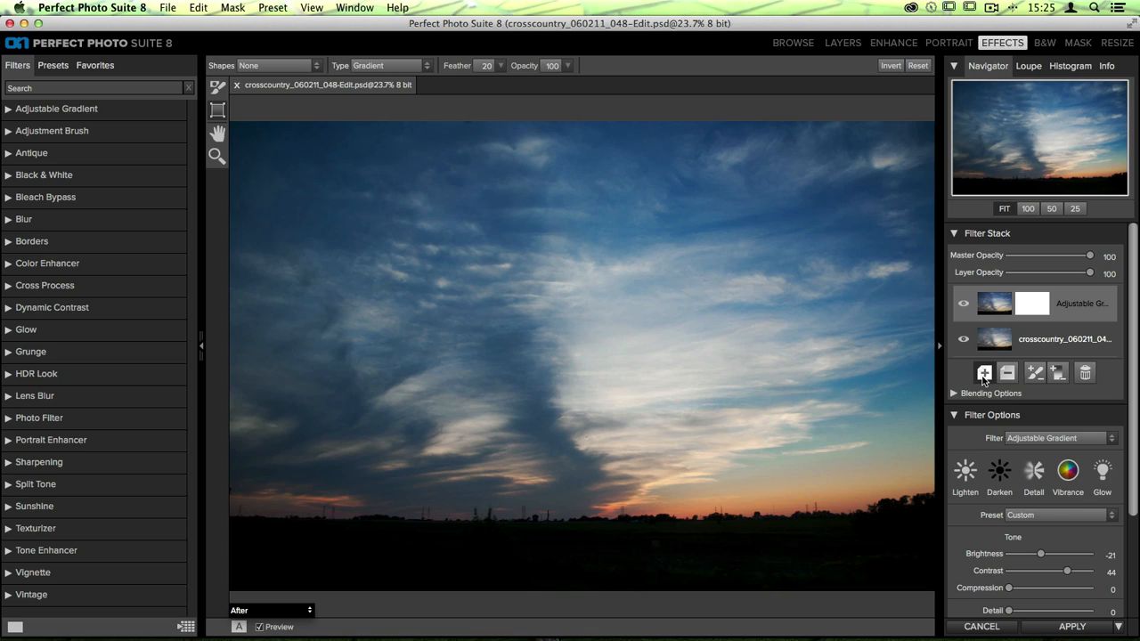
Add an empty layer to the filter stack and expand the Dynamic Contrast presets.
click(984, 373)
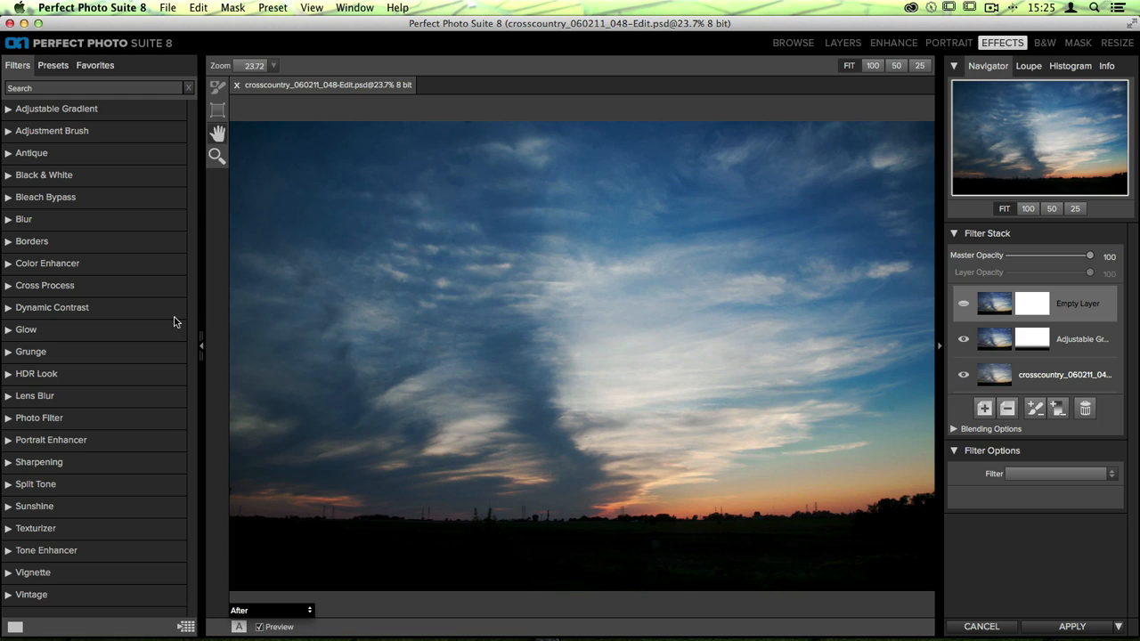
click(52, 307)
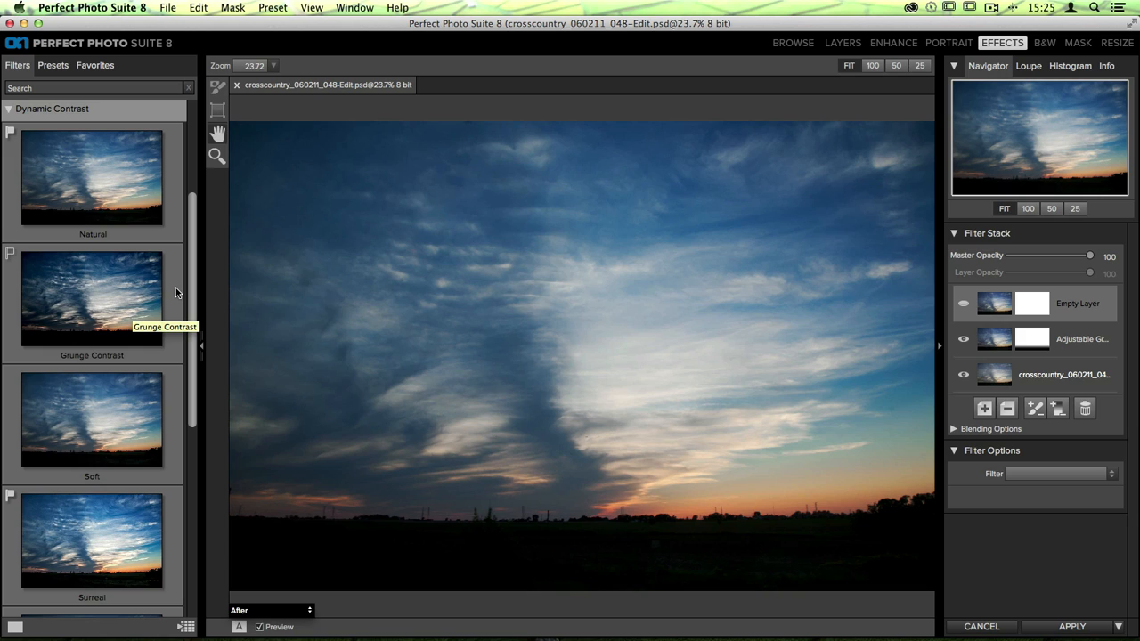
mouse_move(58, 196)
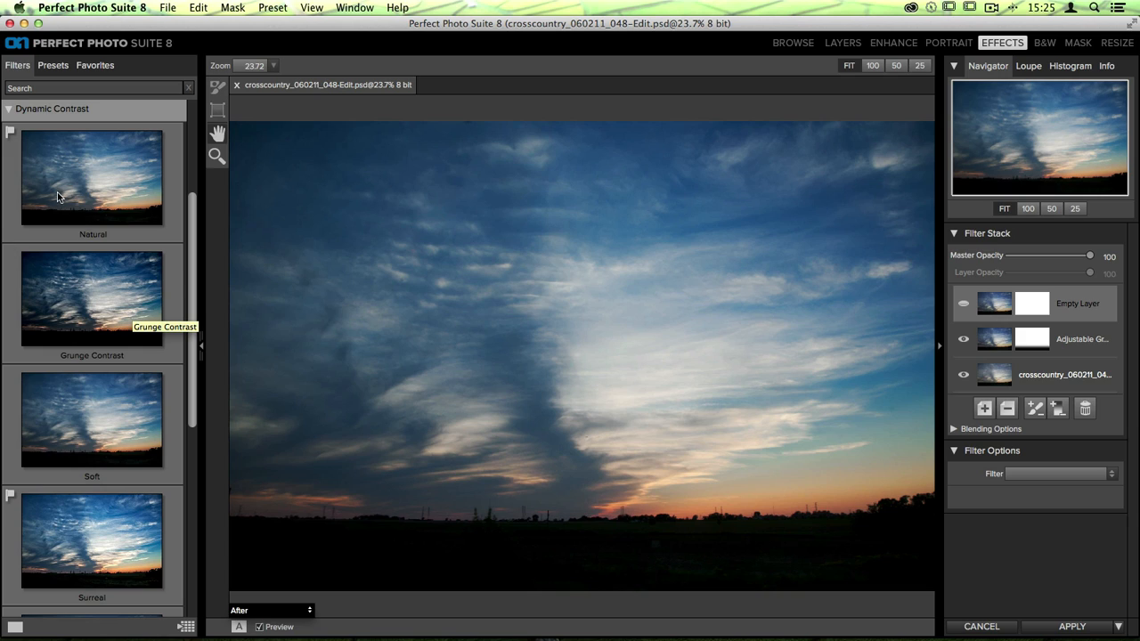
Apply the Natural Dynamic Contrast look with large and medium detail both at 30.
click(92, 179)
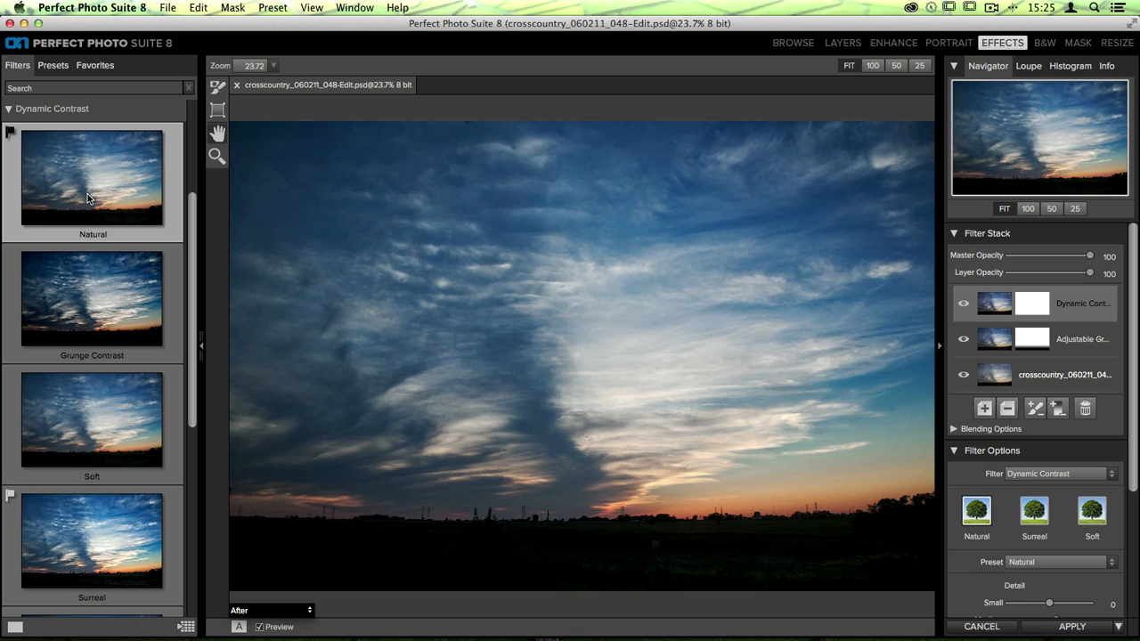
mouse_move(274, 247)
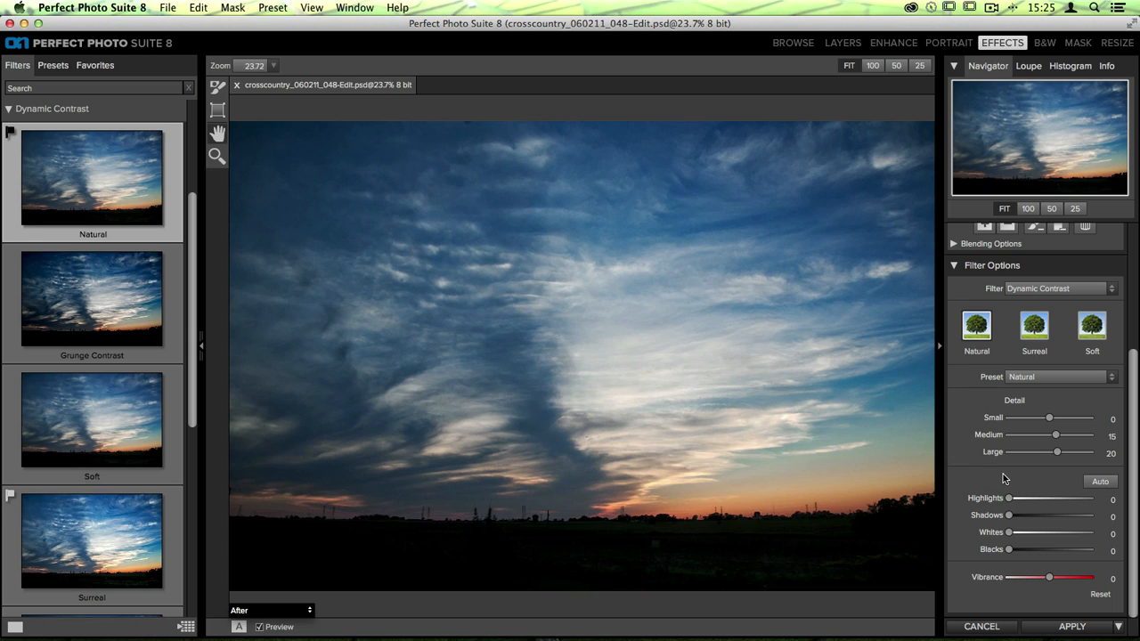
mouse_move(1051, 464)
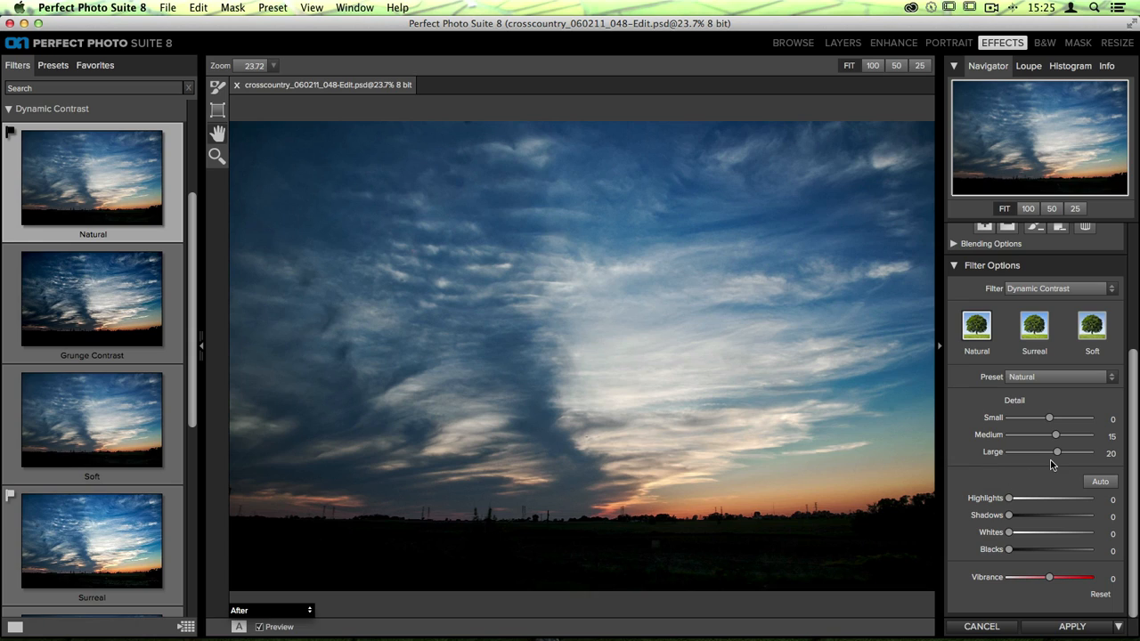
mouse_move(1056, 454)
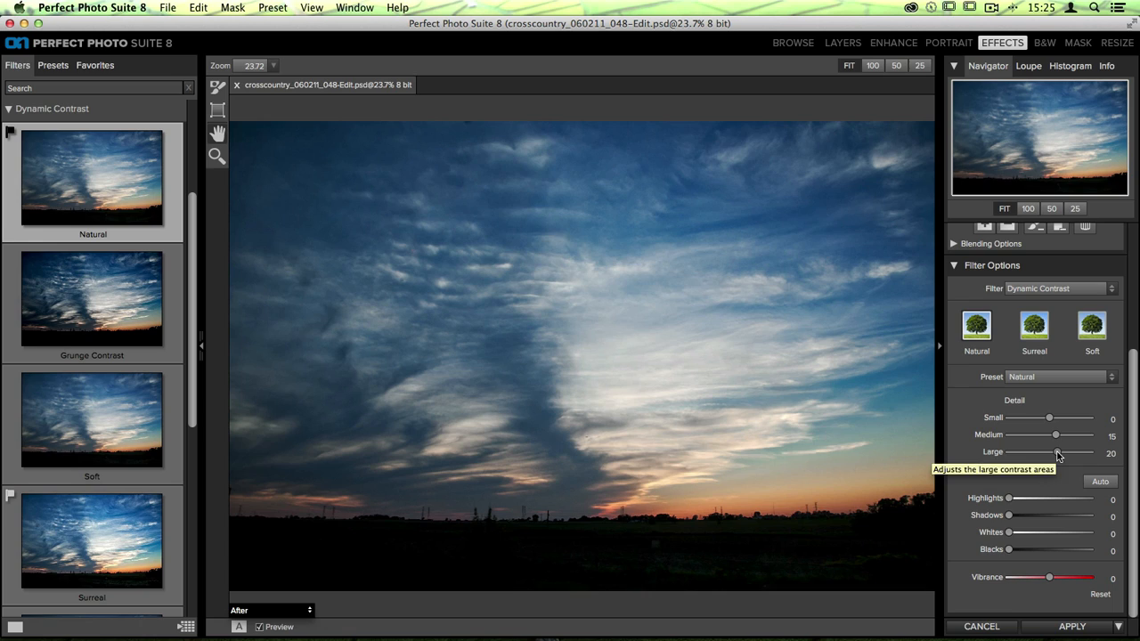
drag(1056, 452, 1082, 452)
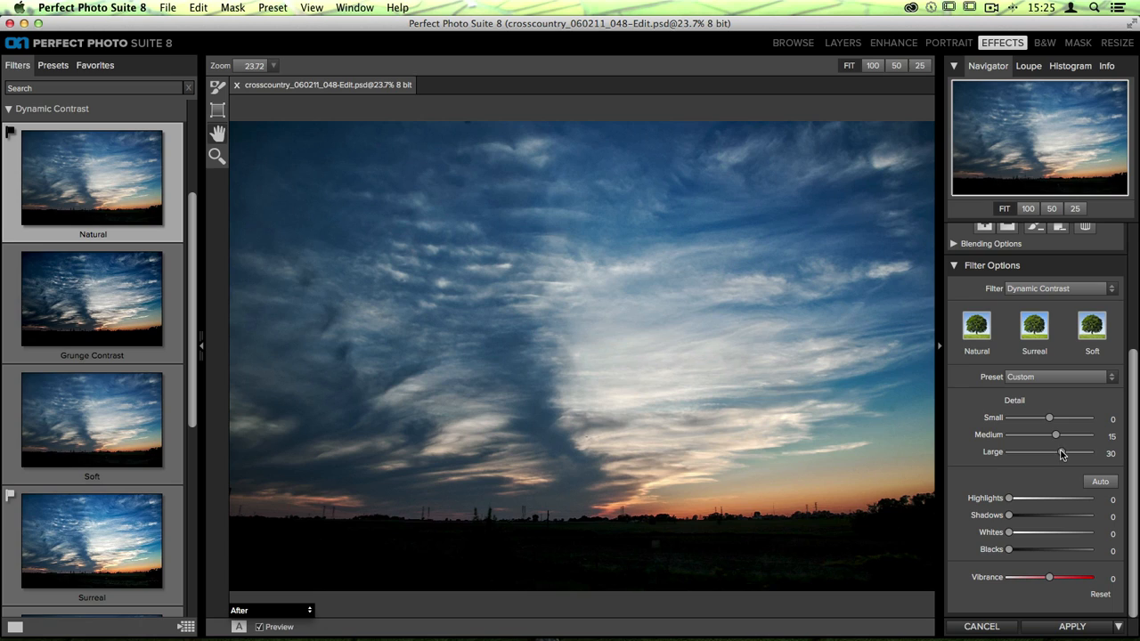
drag(1056, 435, 1063, 436)
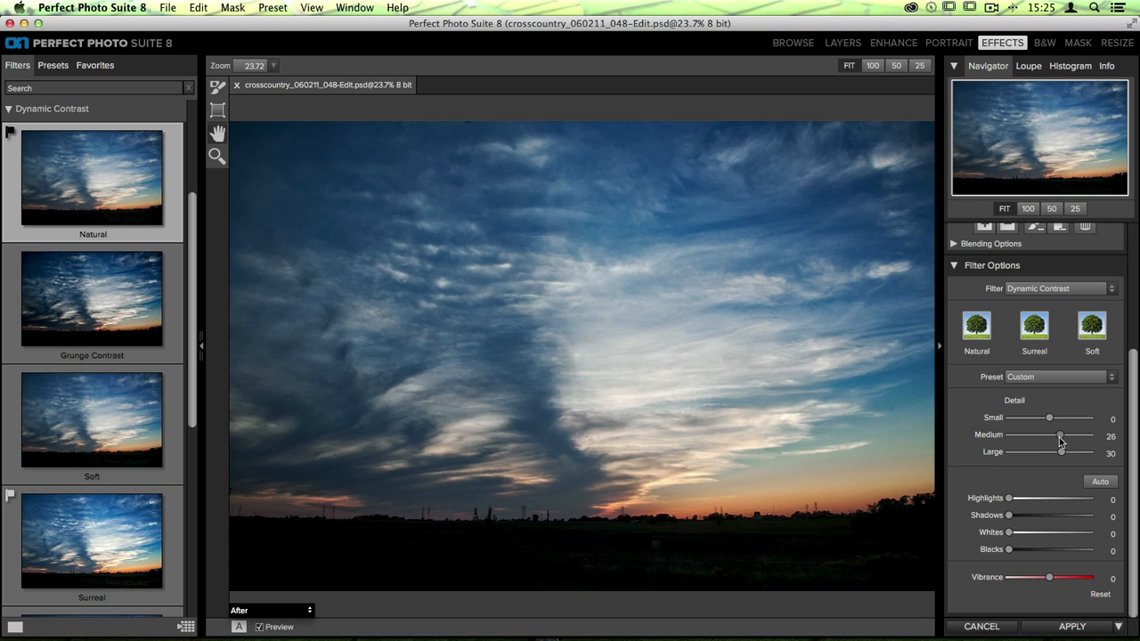
drag(1048, 436, 1061, 437)
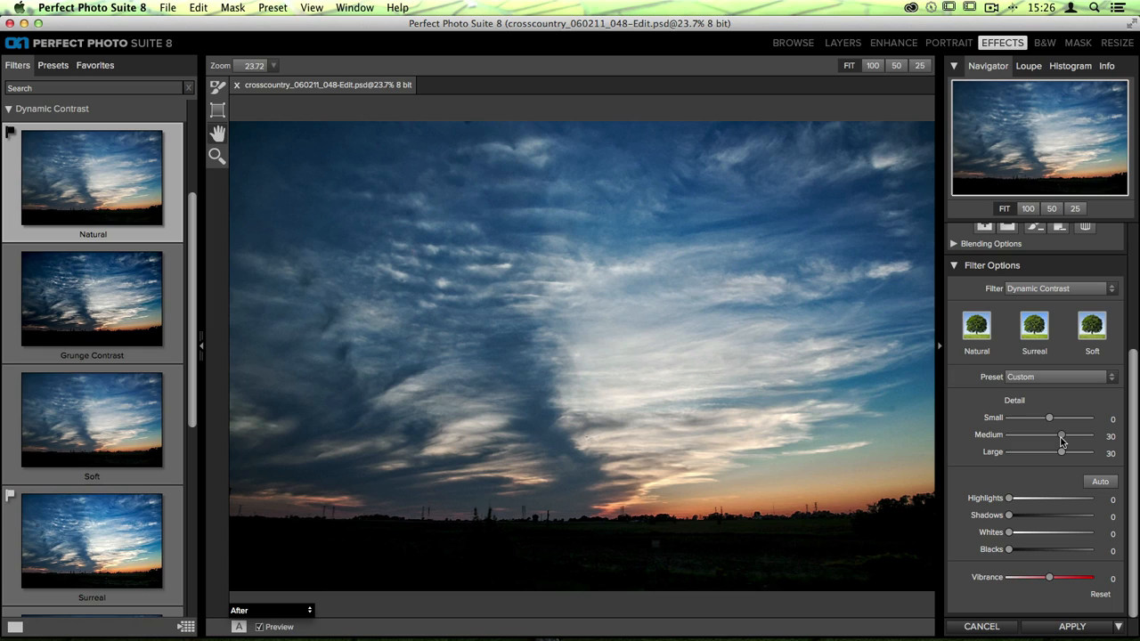
mouse_move(969, 477)
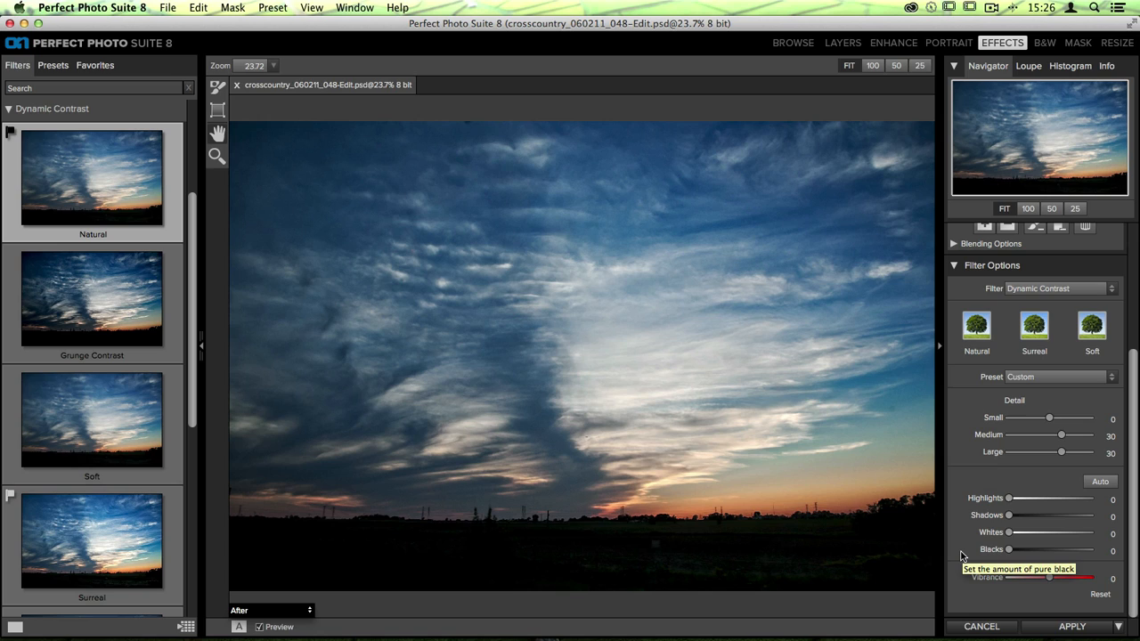
mouse_move(993, 557)
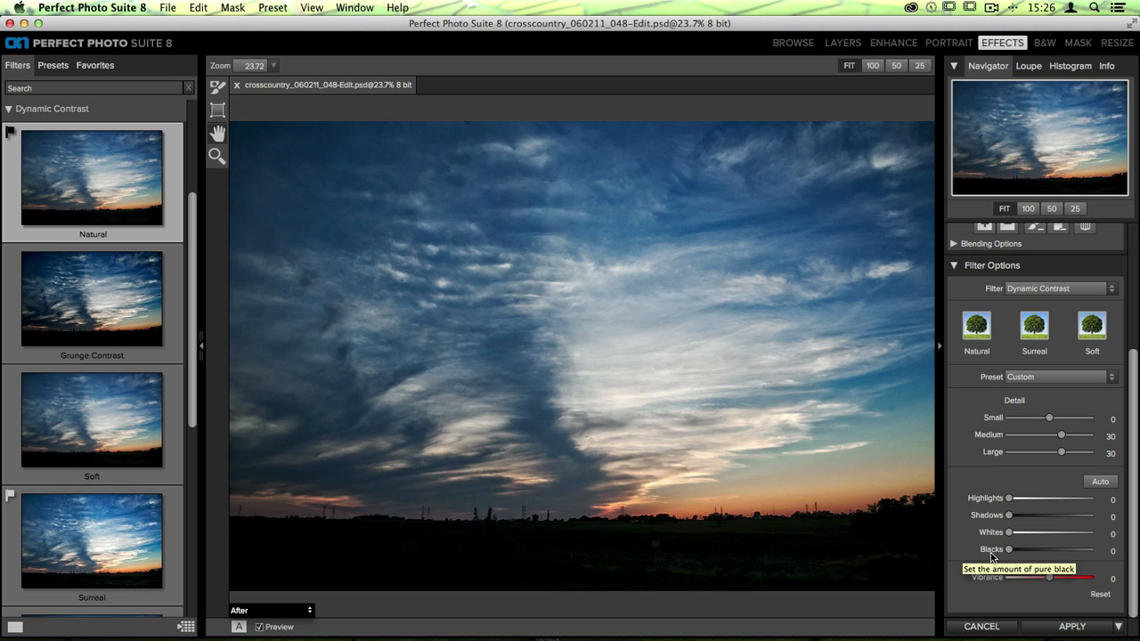
mouse_move(1009, 537)
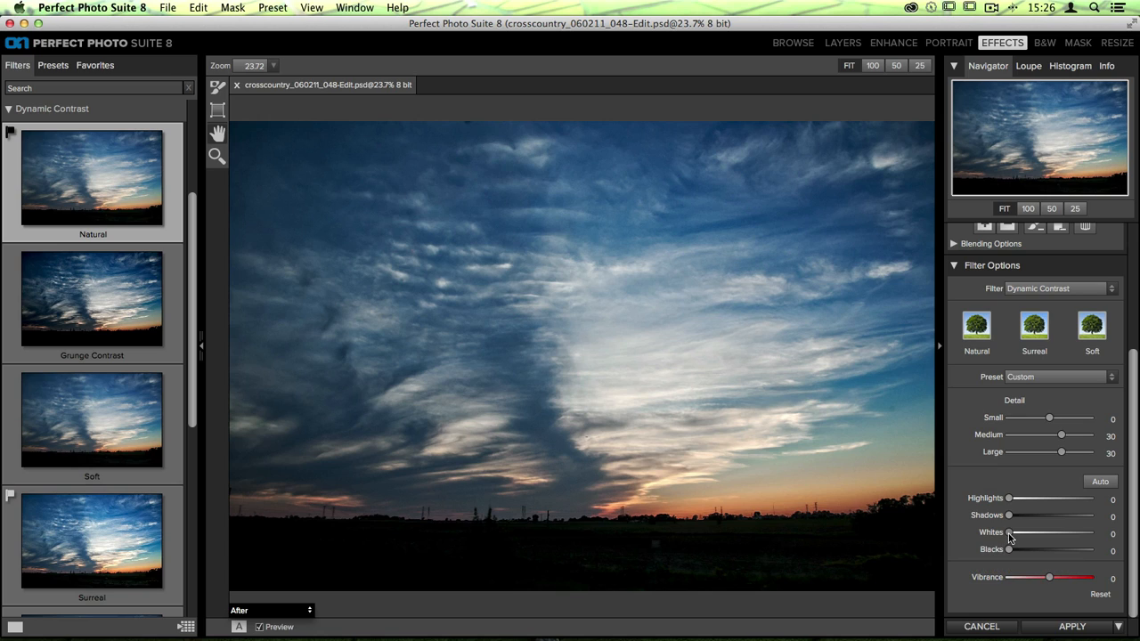
Set Dynamic Contrast whites to 9 and blacks to 7, then add another empty layer.
drag(1009, 533, 1013, 533)
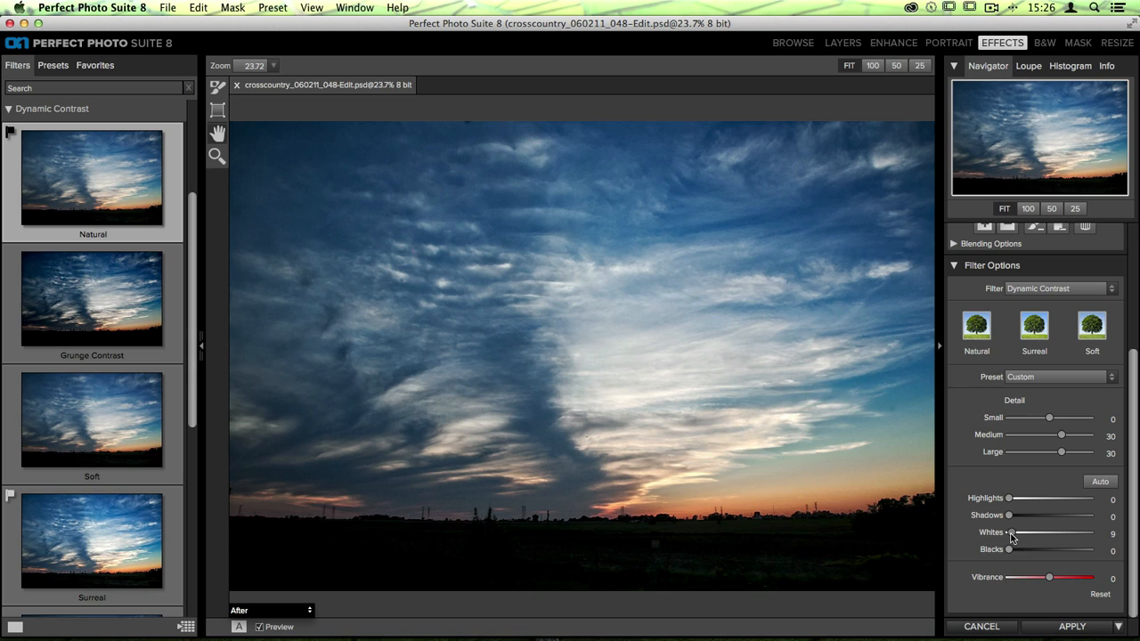
drag(1009, 549, 1012, 550)
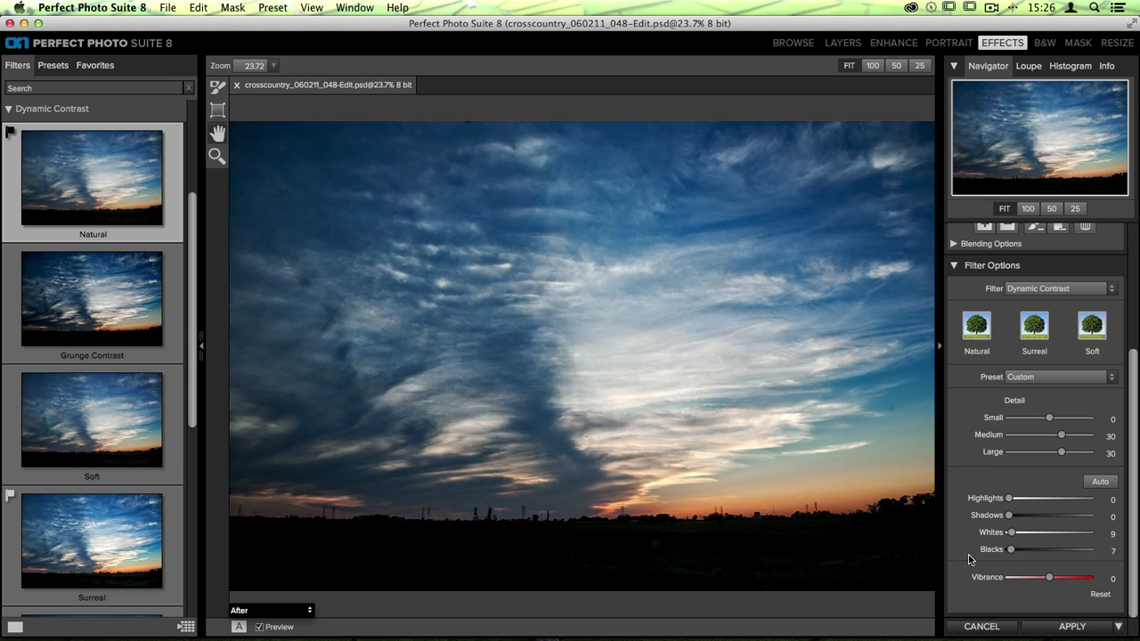
mouse_move(1011, 549)
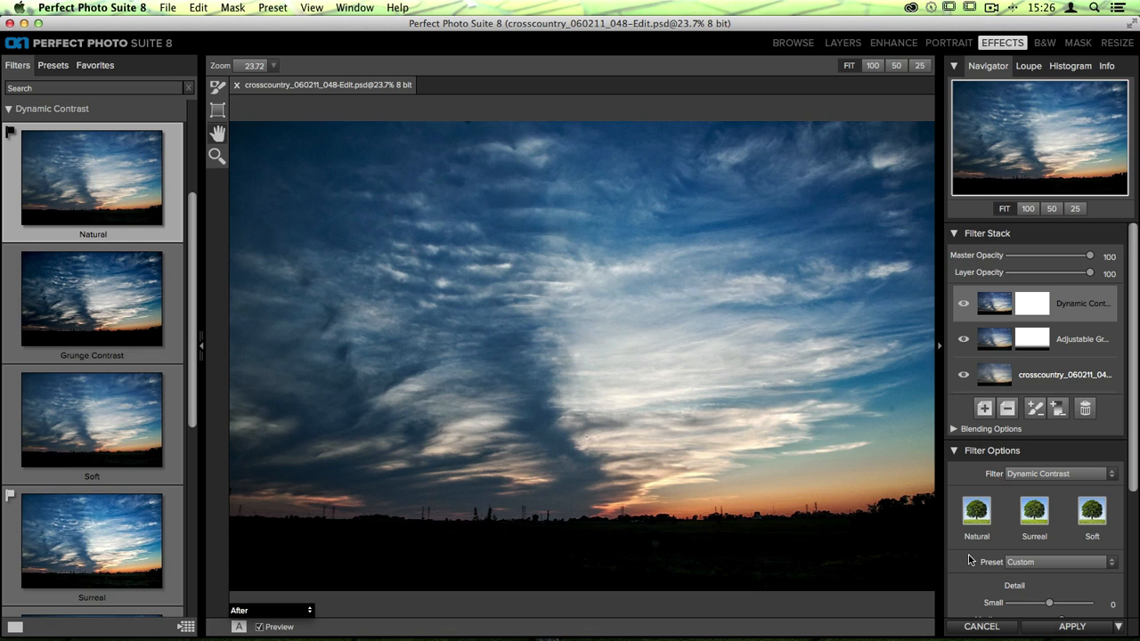
click(984, 408)
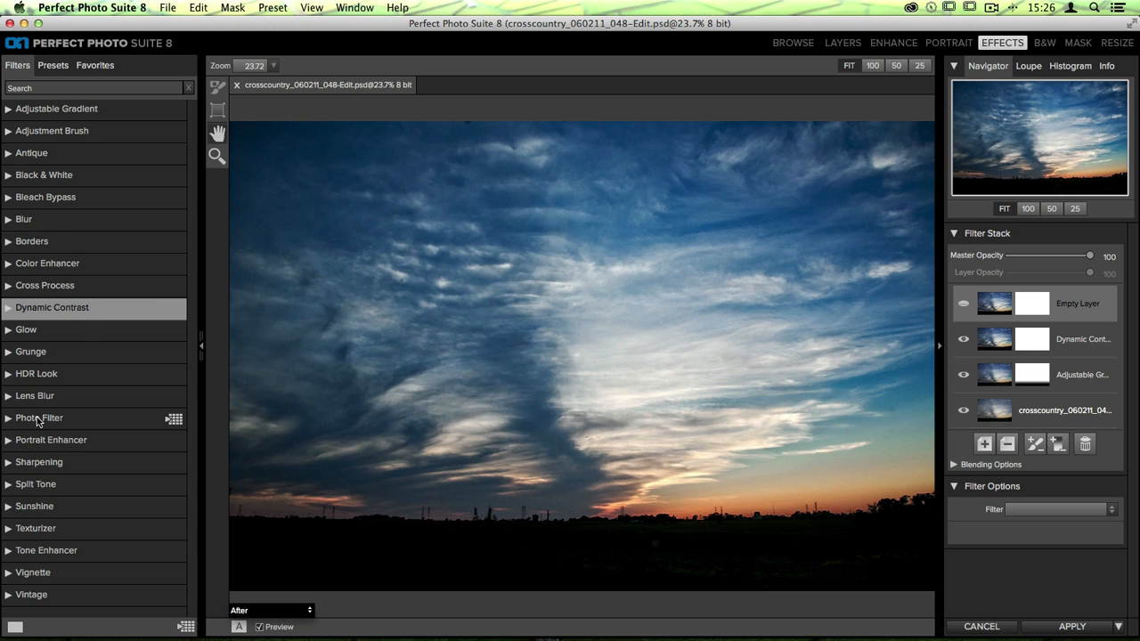
Browse the Photo Filter preset thumbnails down to the graduated colour grades.
click(40, 417)
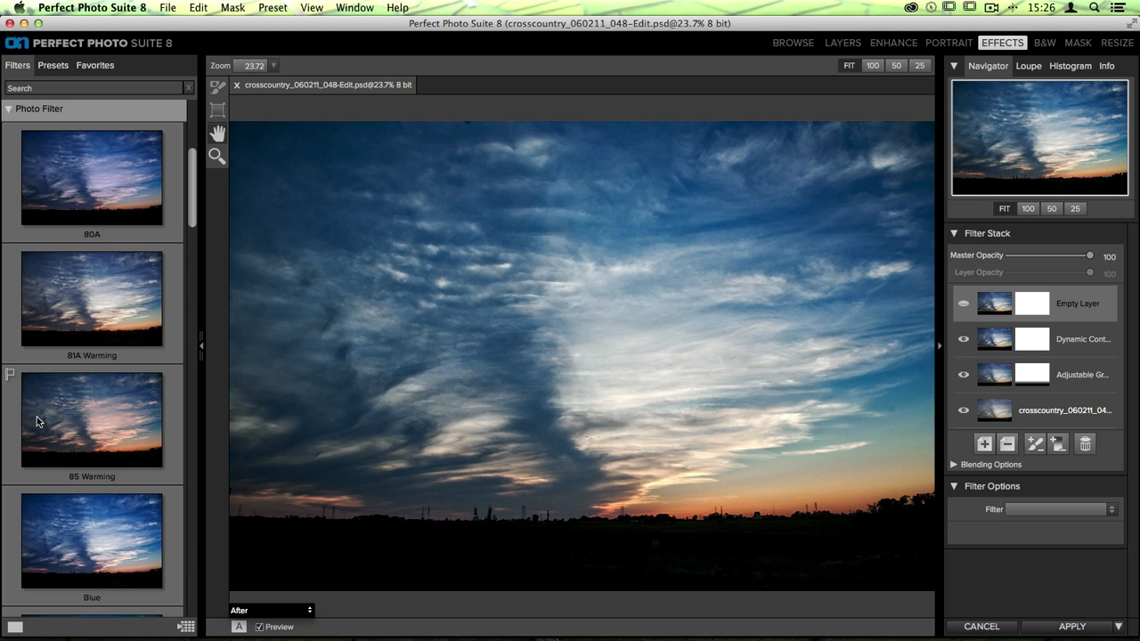
scroll(down, 3)
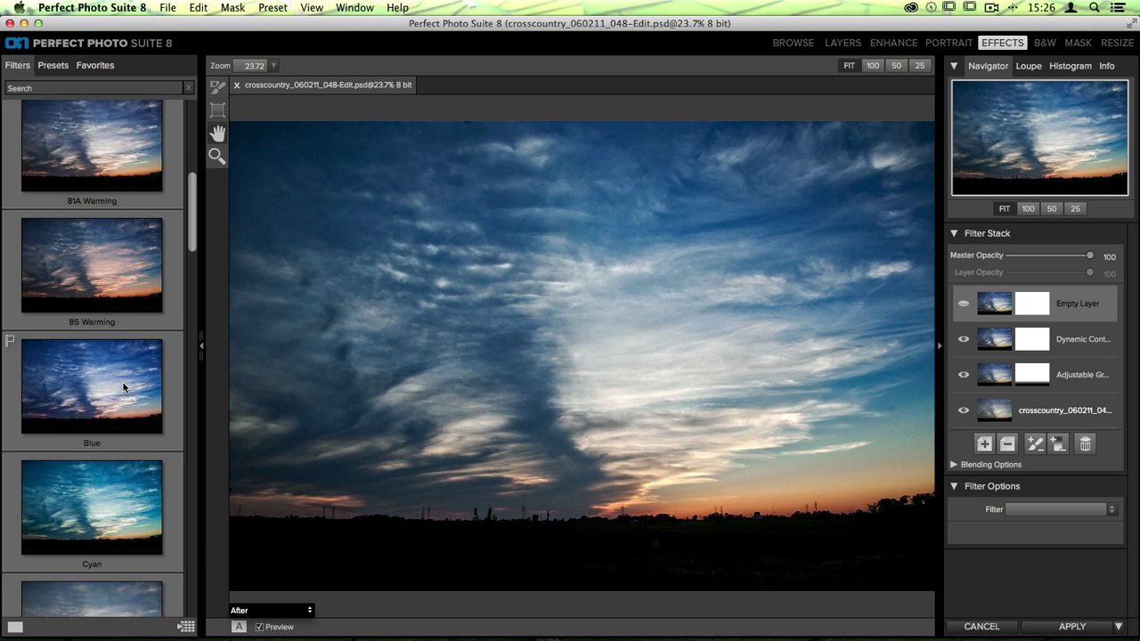
scroll(down, 3)
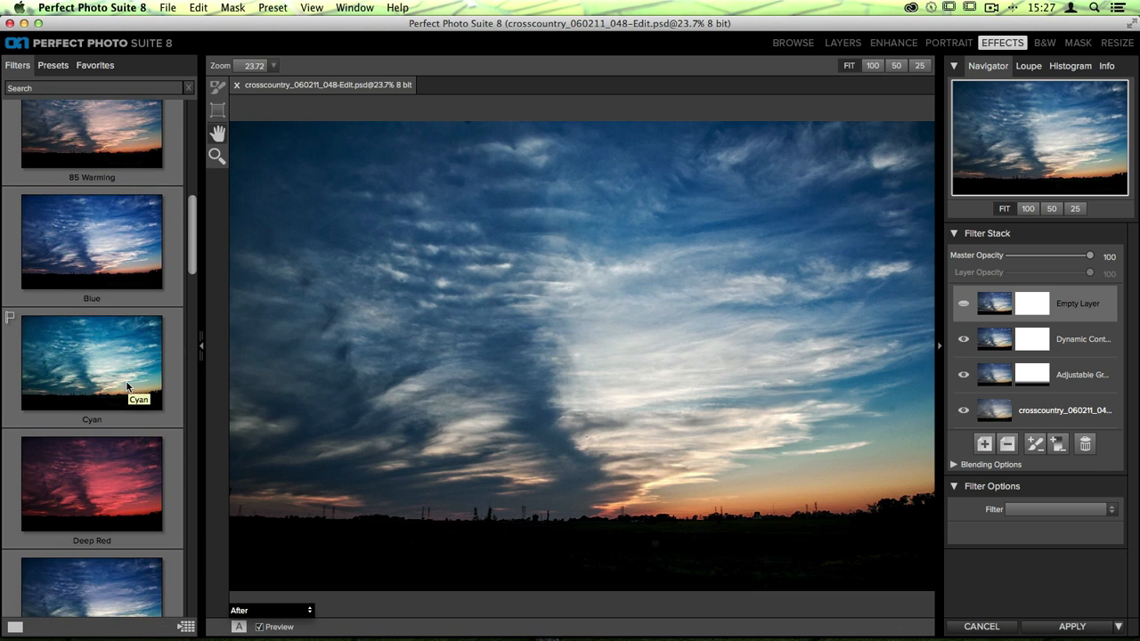
scroll(down, 3)
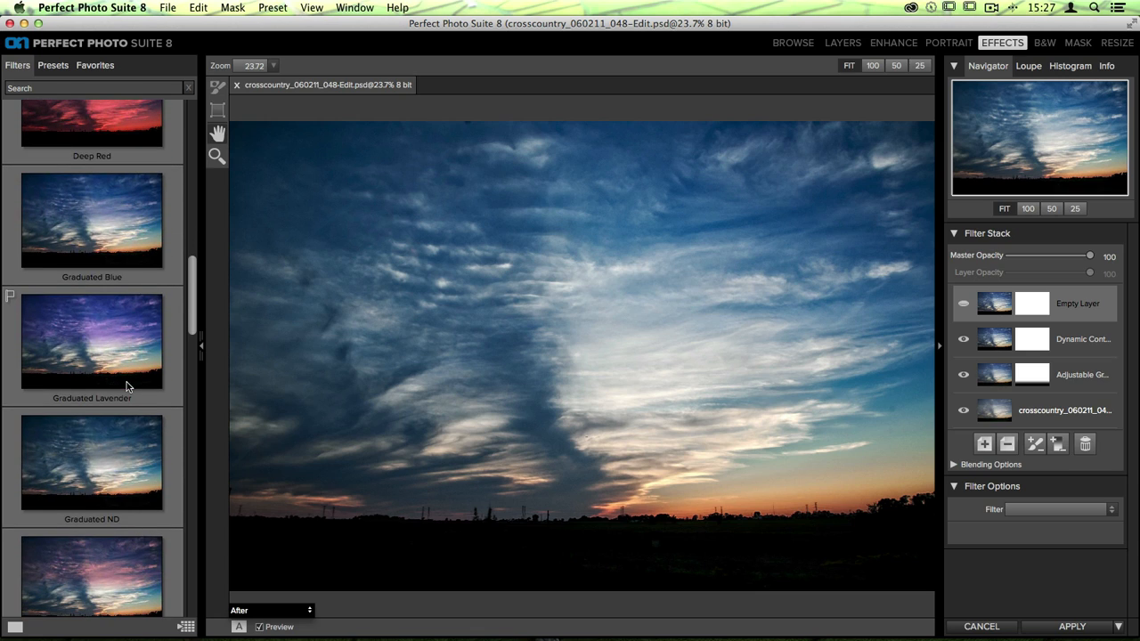
scroll(down, 3)
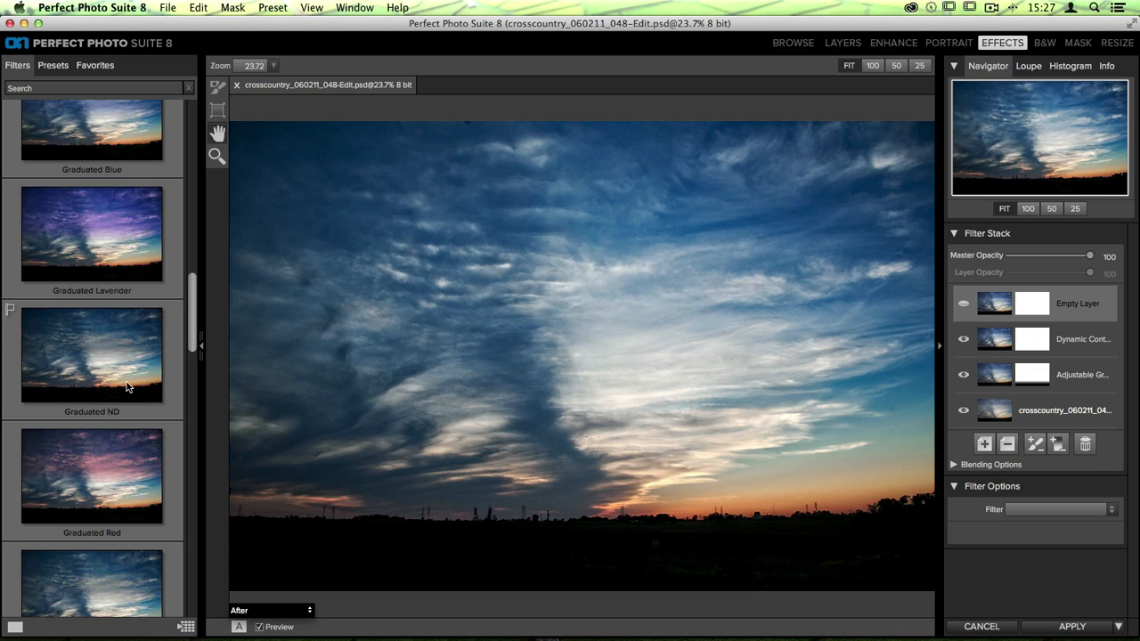
scroll(down, 3)
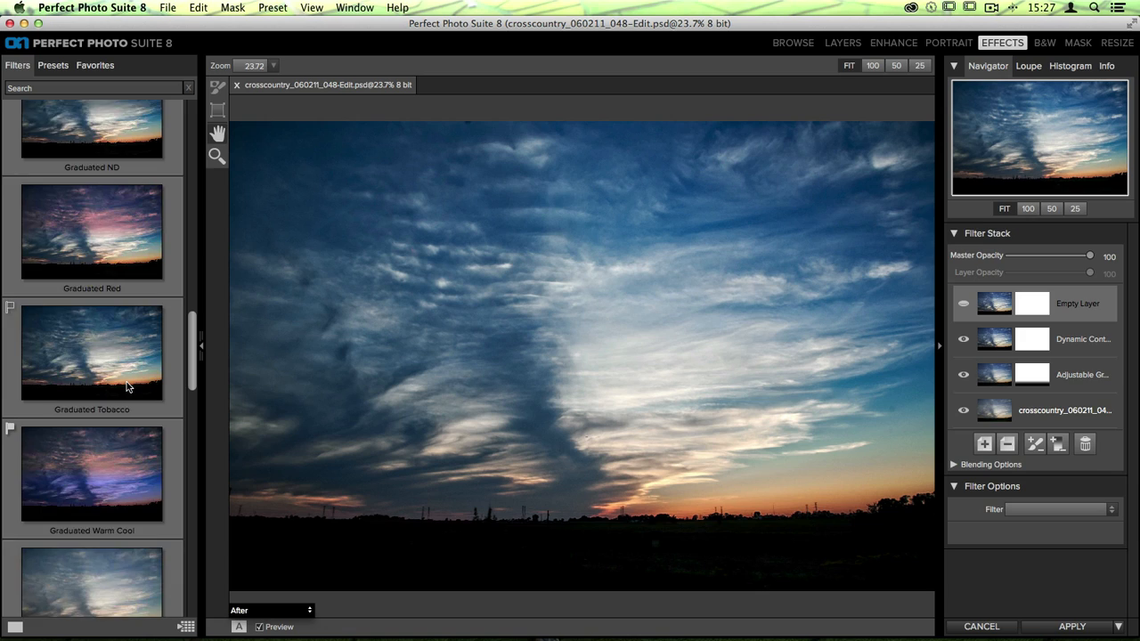
scroll(down, 3)
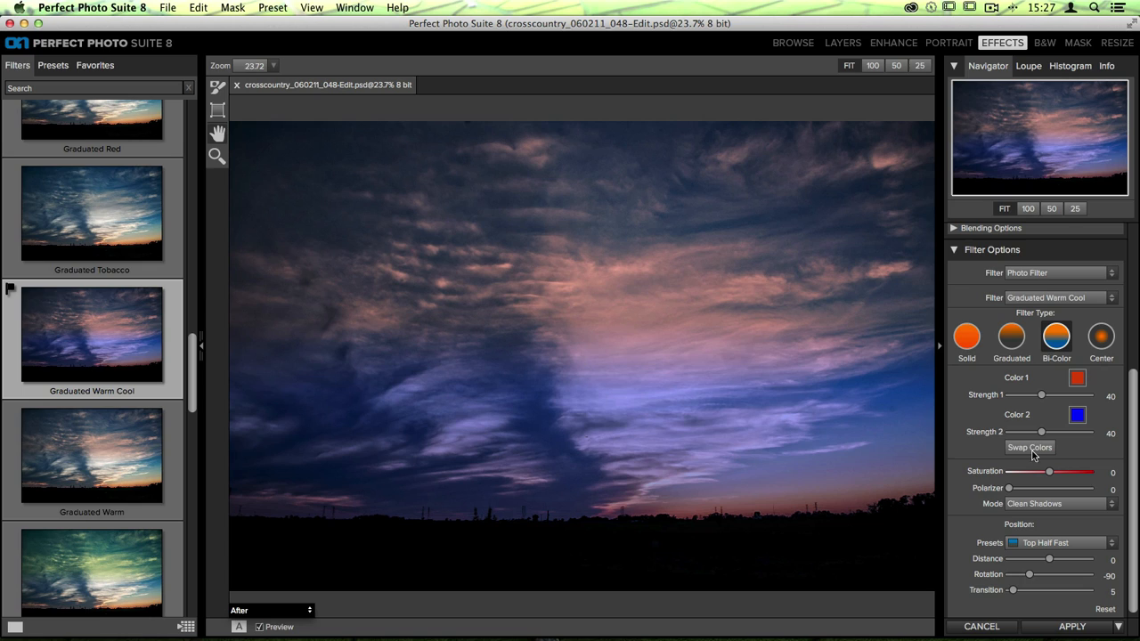
Swap the Graduated Warm Cool colours so blue is on top and orange below.
click(1030, 447)
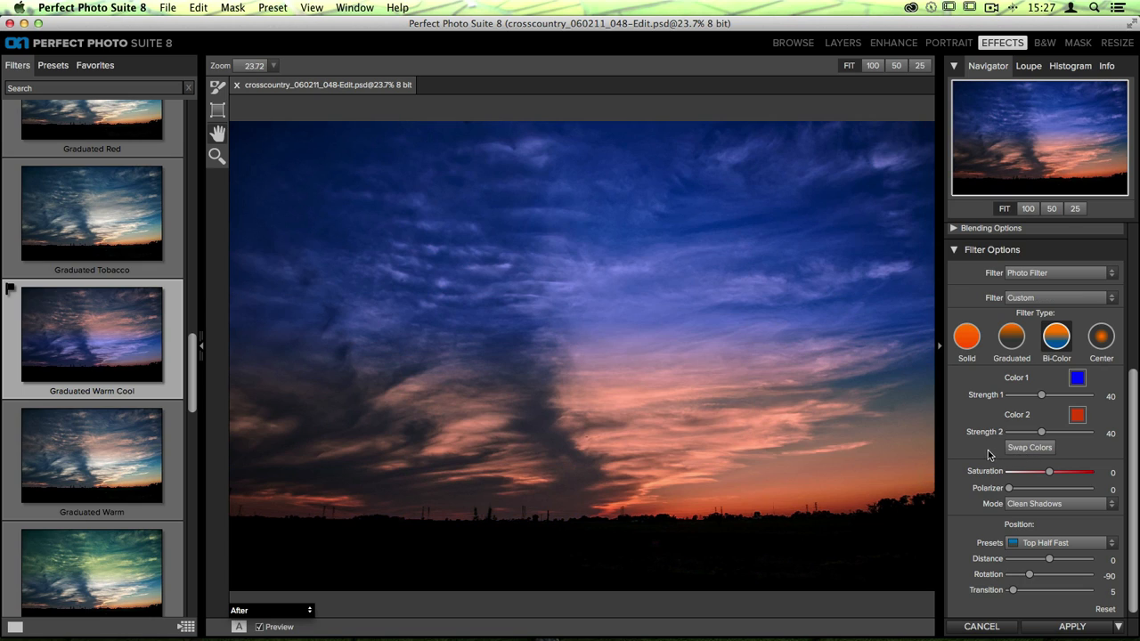
mouse_move(978, 453)
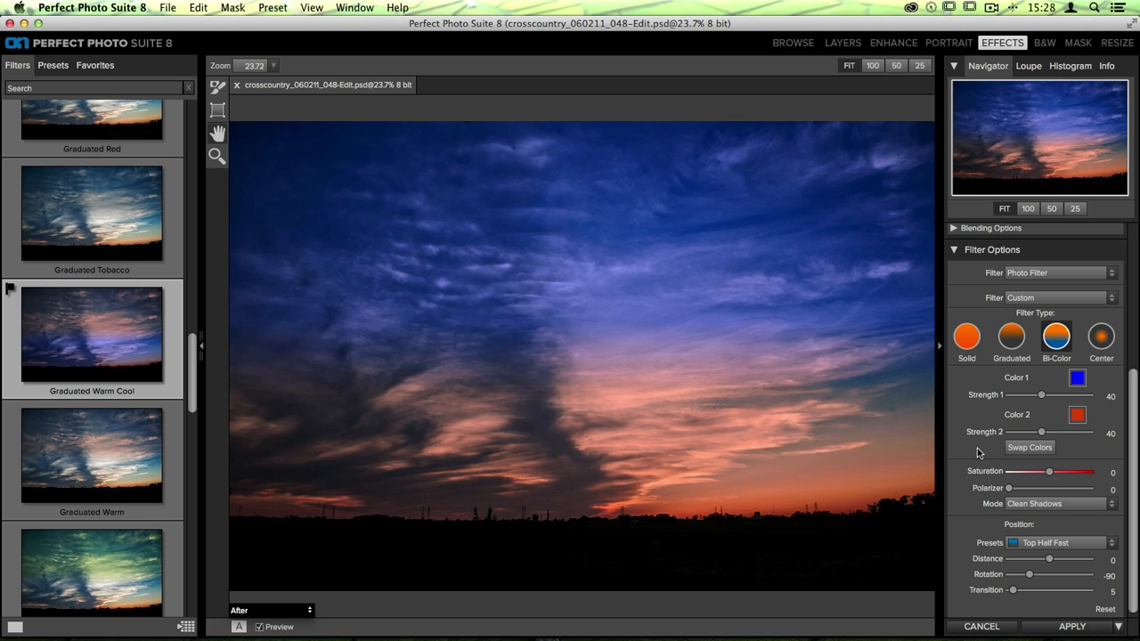
mouse_move(982, 533)
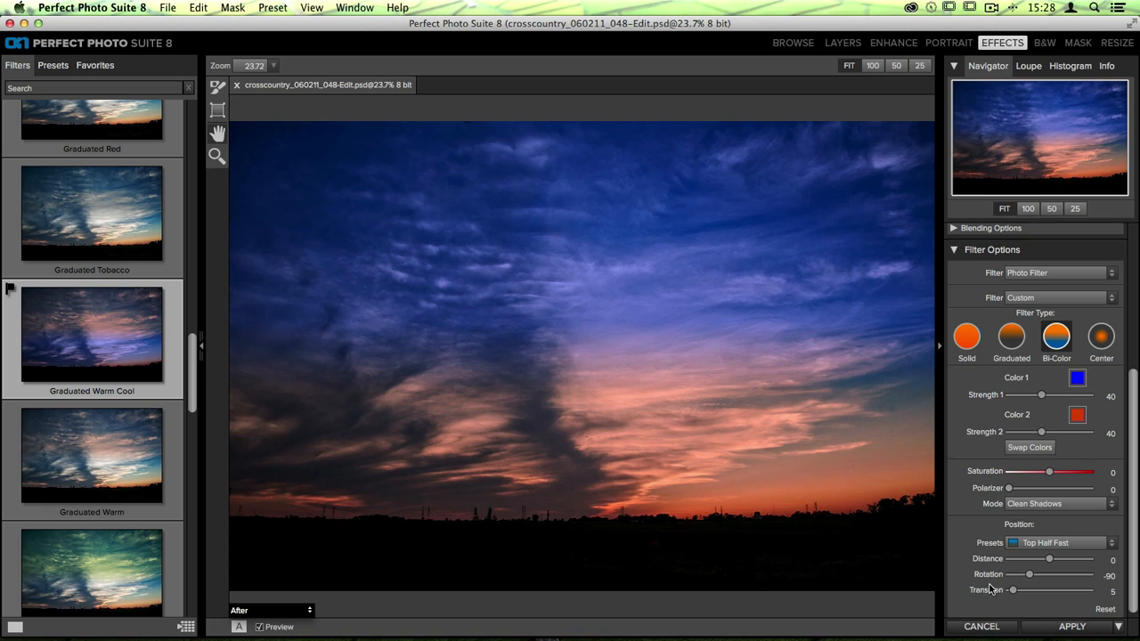
mouse_move(1095, 561)
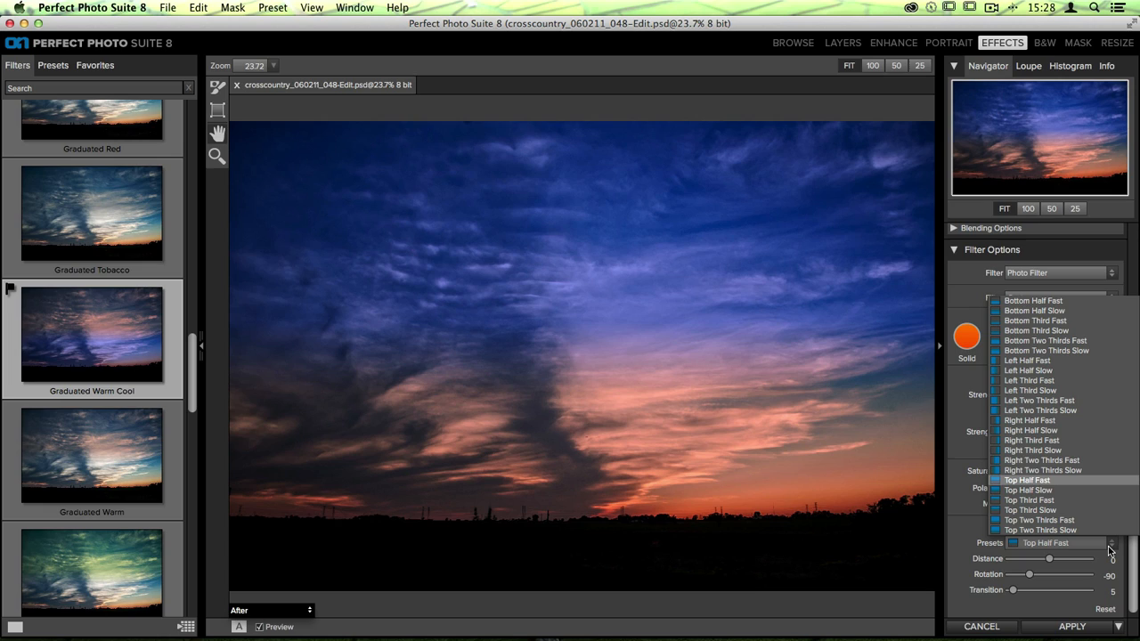
Keep the top-half position and set the colour split to distance 26, transition 25.
click(1027, 480)
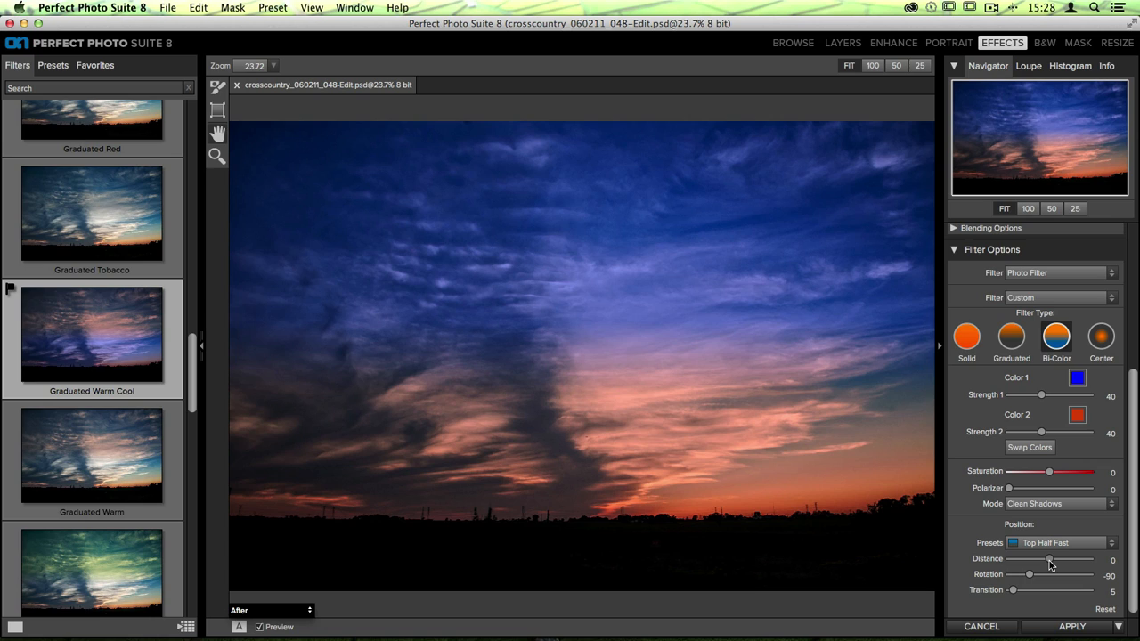
drag(1049, 559, 1013, 559)
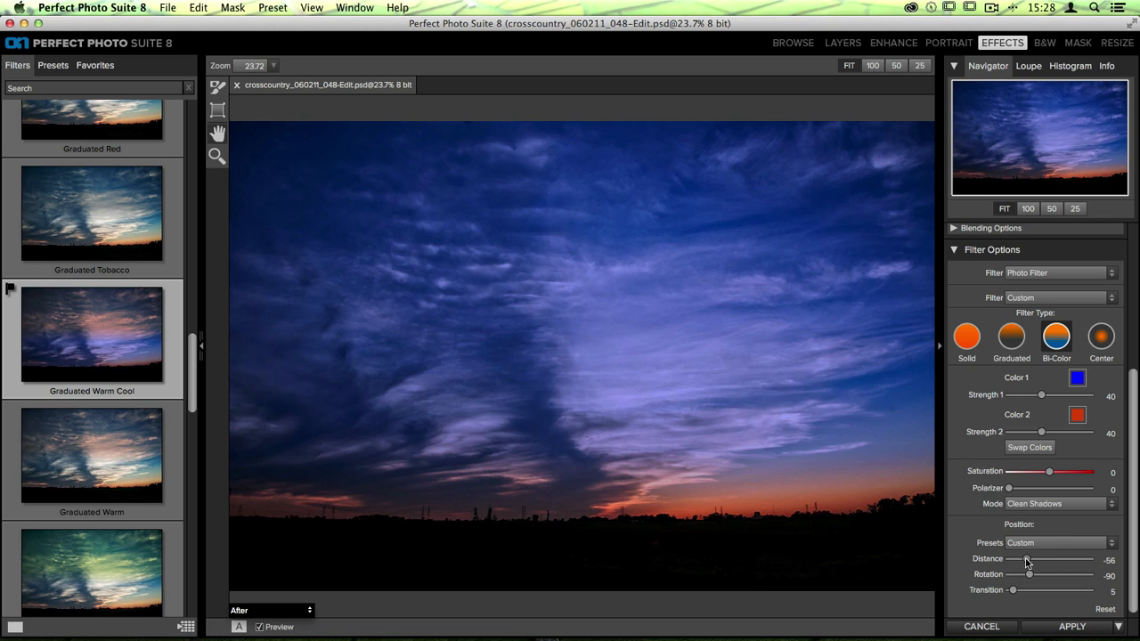
drag(1023, 559, 1031, 559)
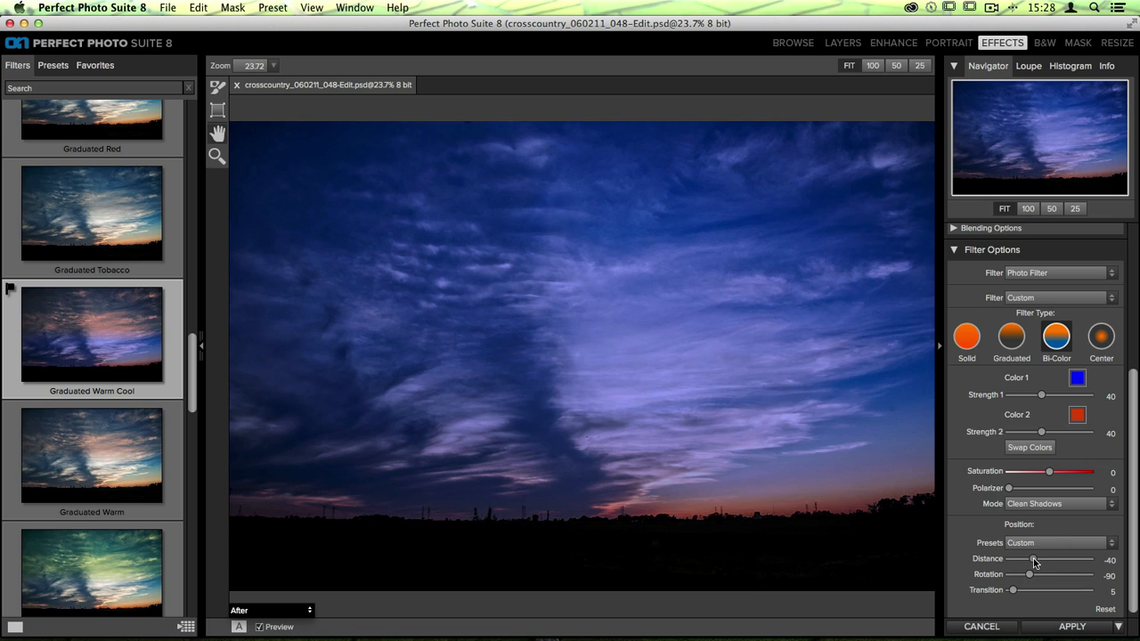
drag(1030, 560, 1044, 559)
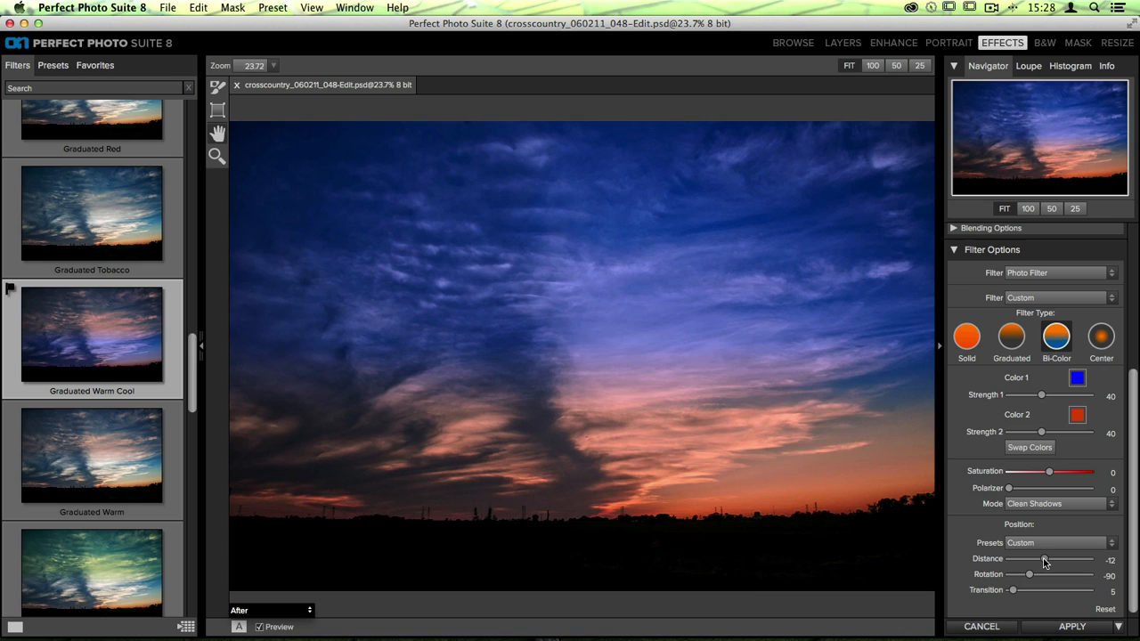
drag(1044, 559, 1051, 559)
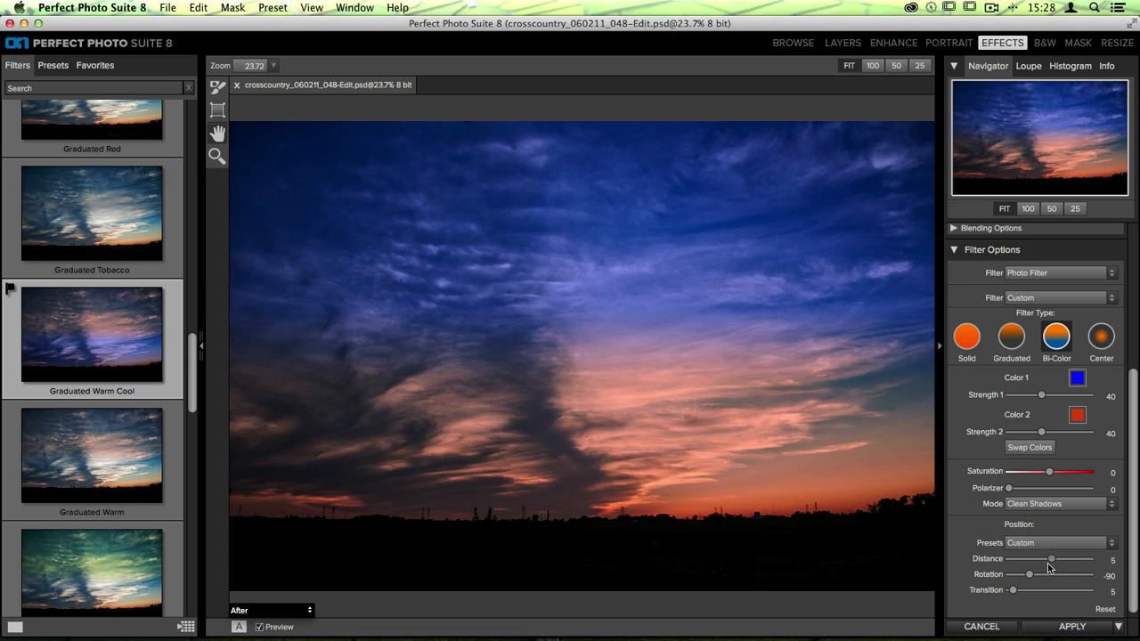
drag(1011, 590, 1022, 591)
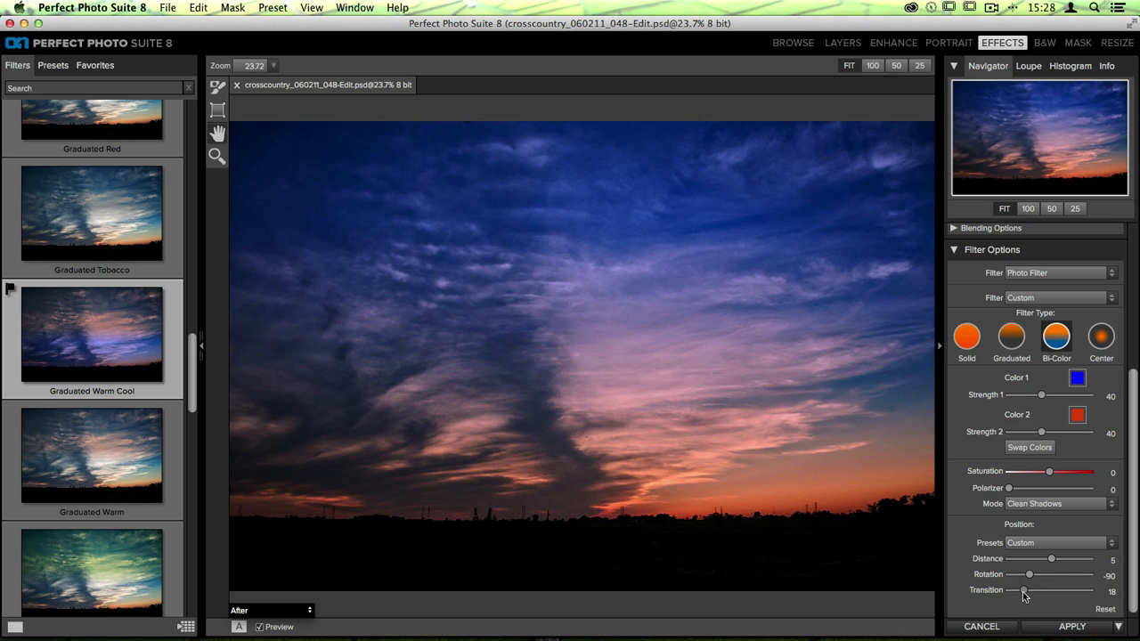
drag(1023, 590, 1028, 590)
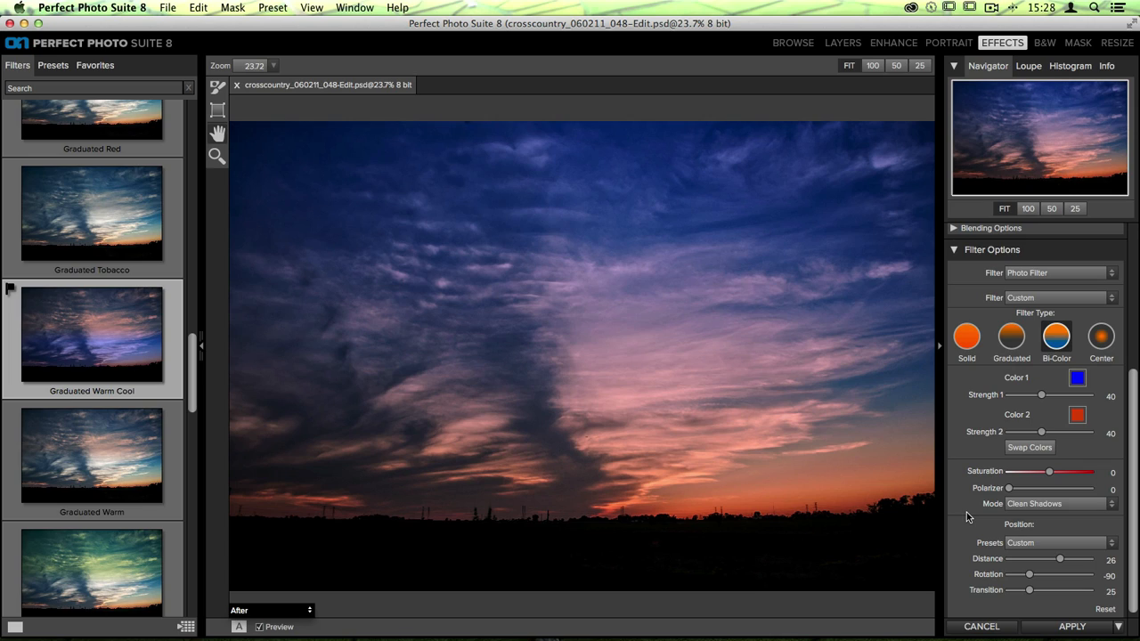
Preview blending modes and set the photo filter's mode to Subtle.
click(1058, 503)
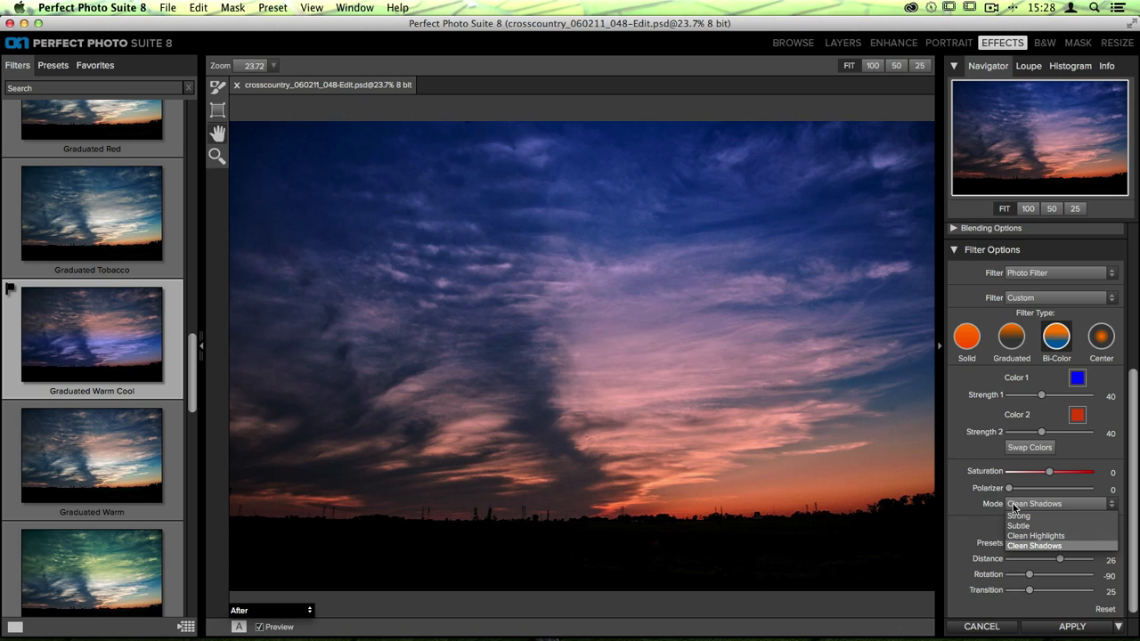
mouse_move(1042, 514)
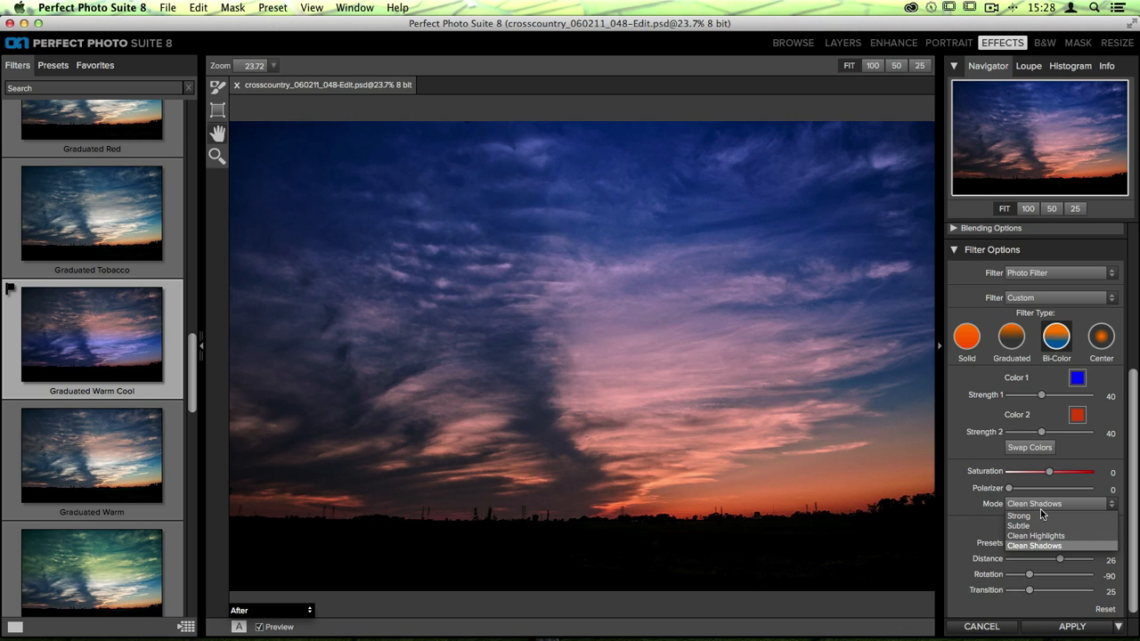
click(1019, 515)
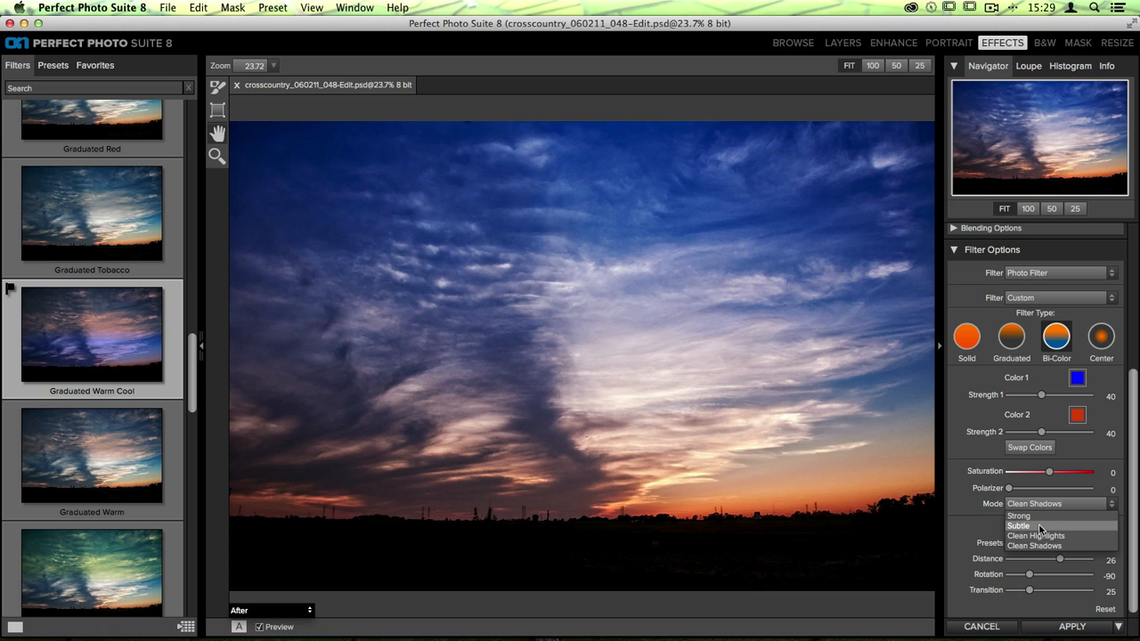
click(1036, 535)
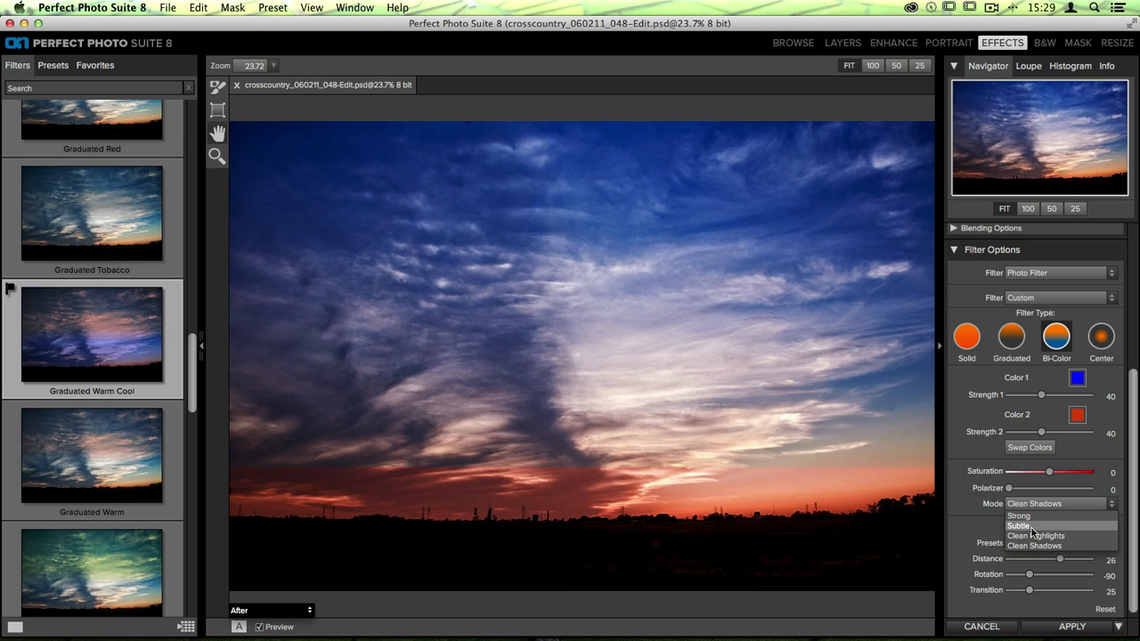
click(1018, 525)
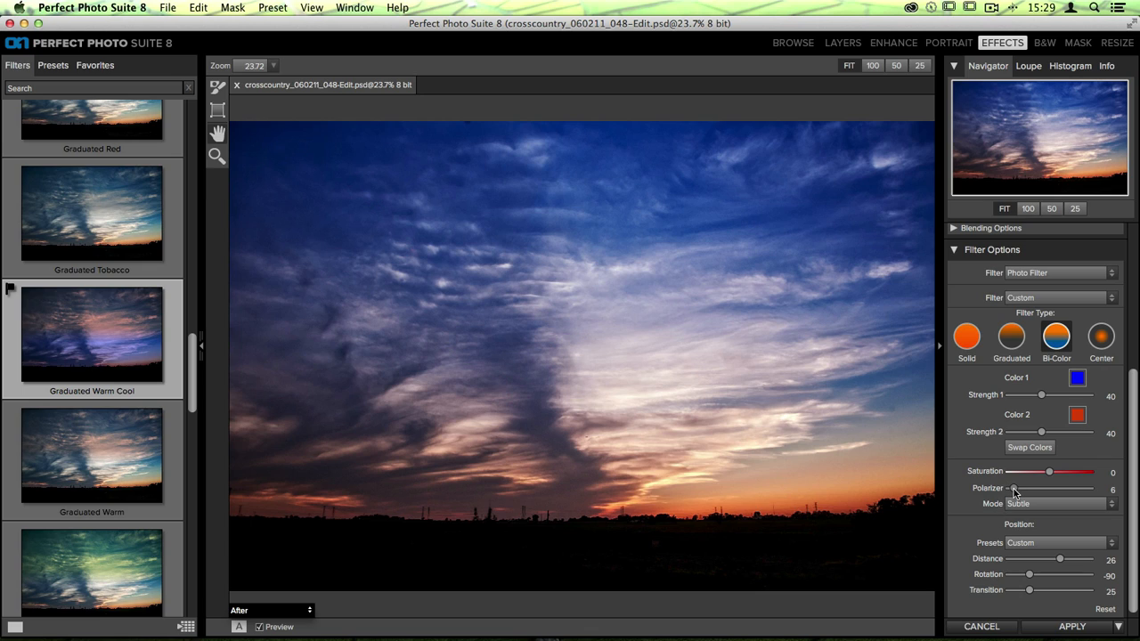
Raise the photo filter's polarizer to about 28 to deepen the blue sky.
drag(1013, 489, 1029, 489)
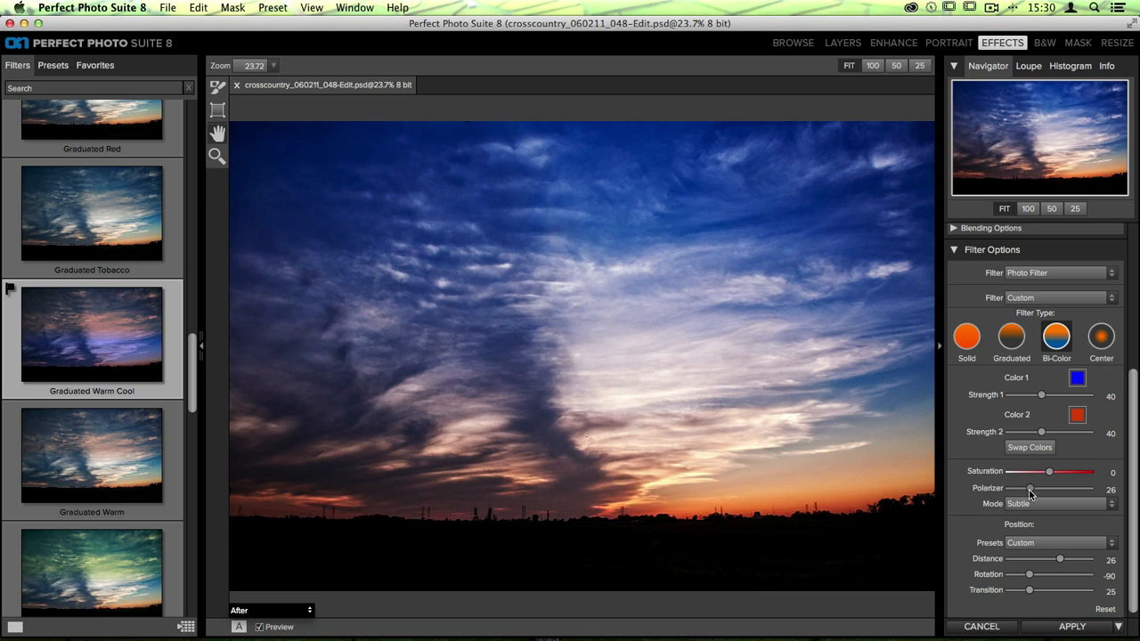
drag(1030, 489, 1033, 489)
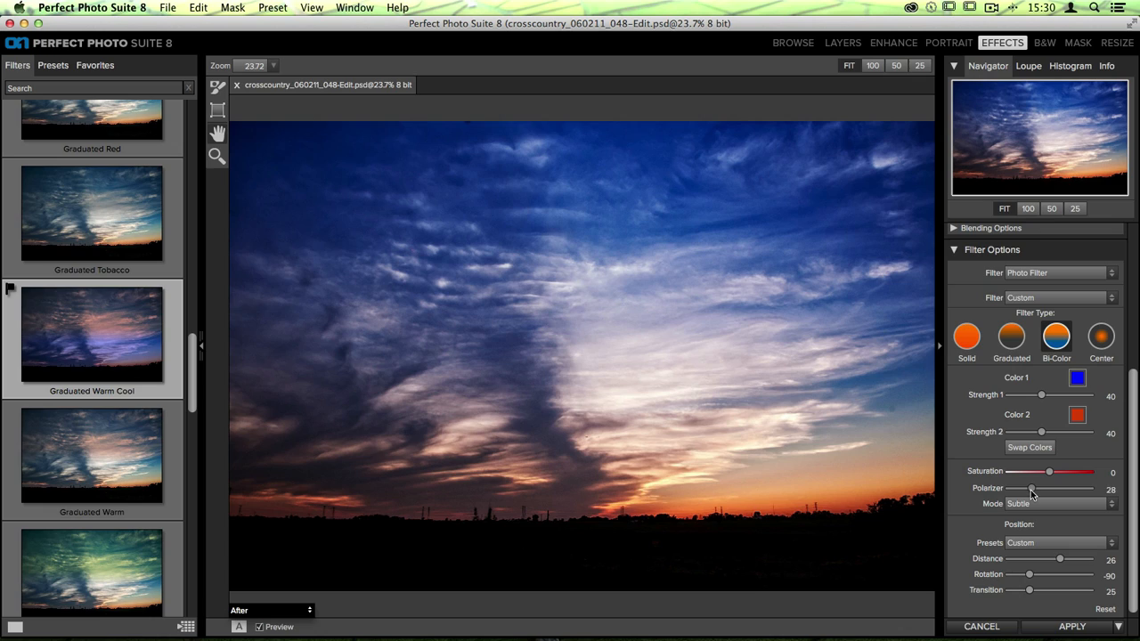
drag(1028, 489, 1033, 489)
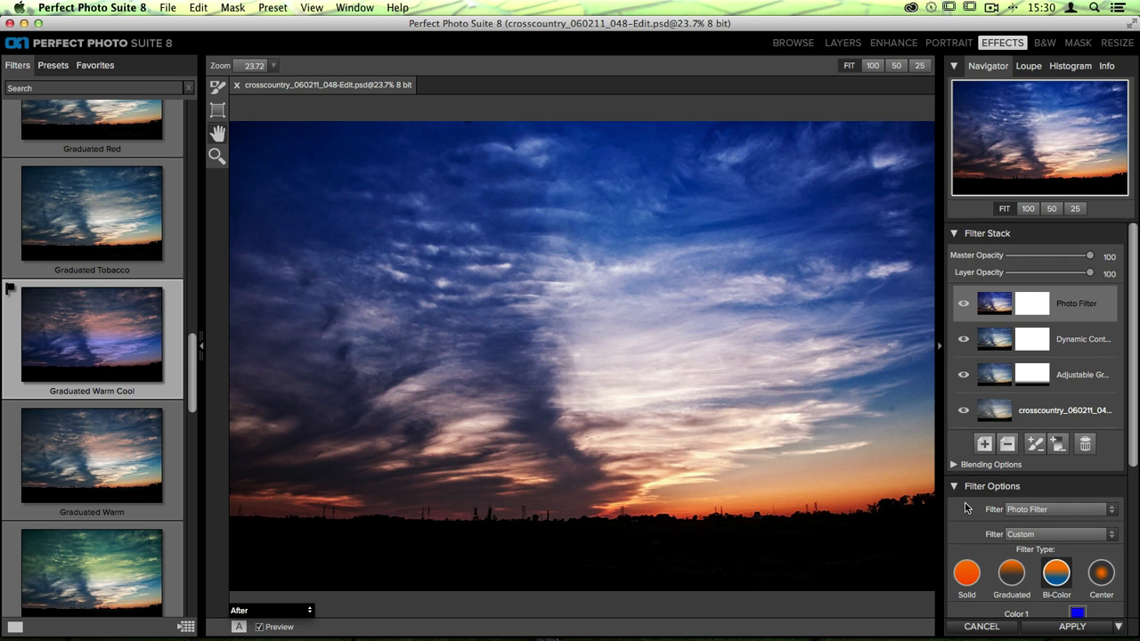
Hide the side panels and toggle Preview to compare the graded sky against the original.
click(259, 627)
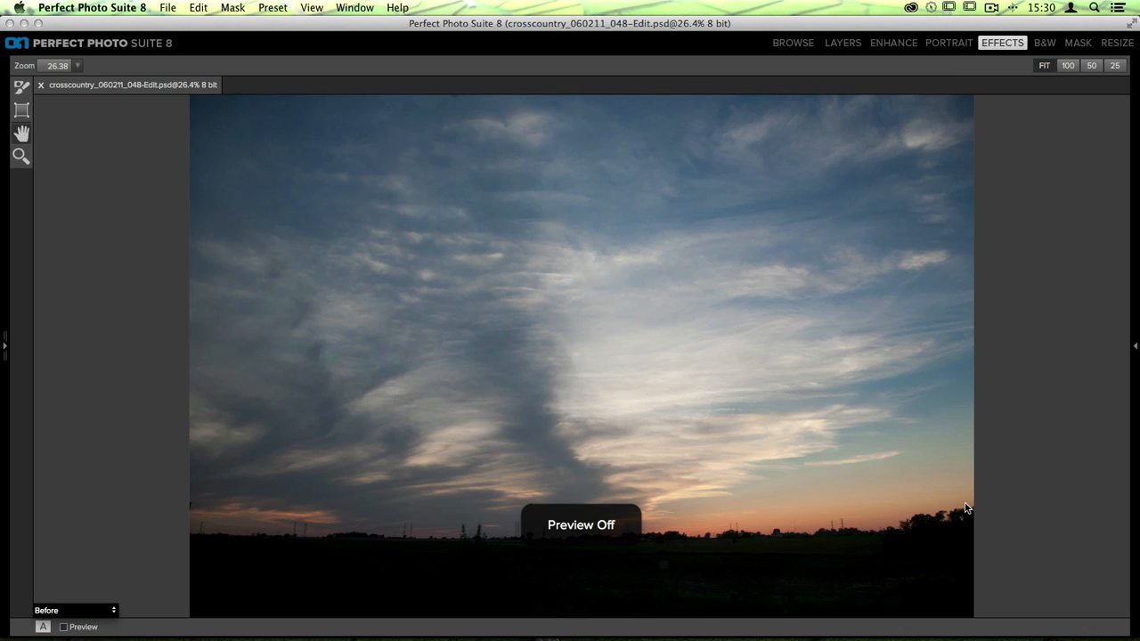
click(64, 627)
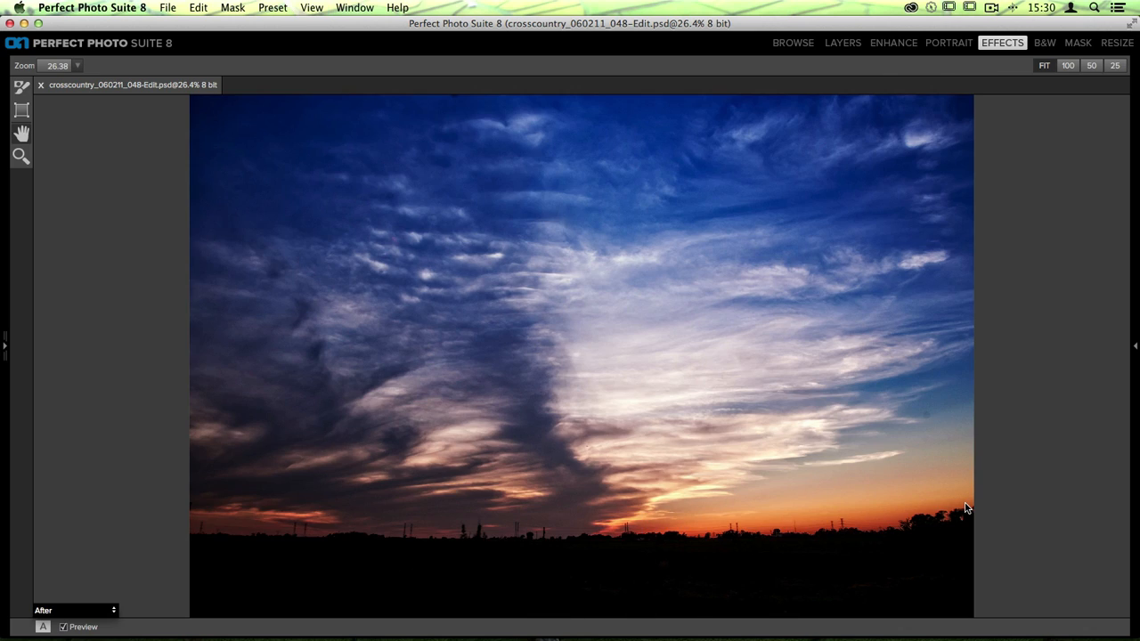